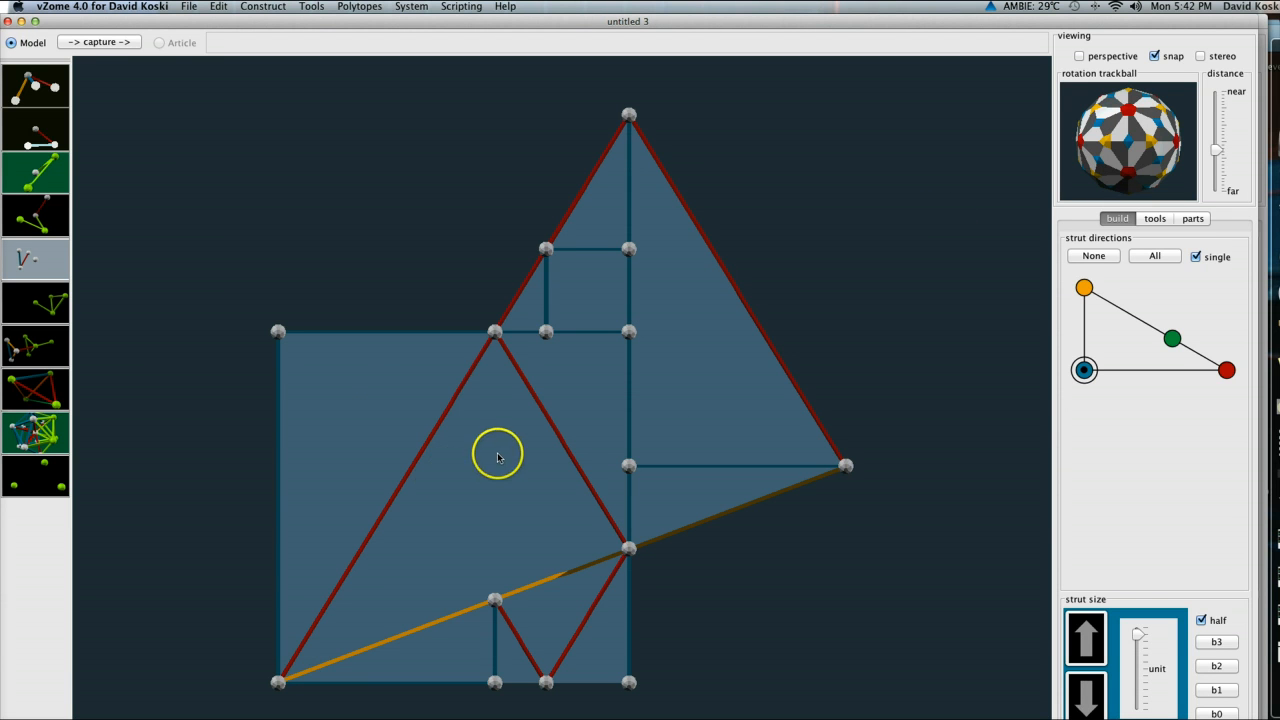
{"action": "mouse_move", "coordinate": [488, 368]}
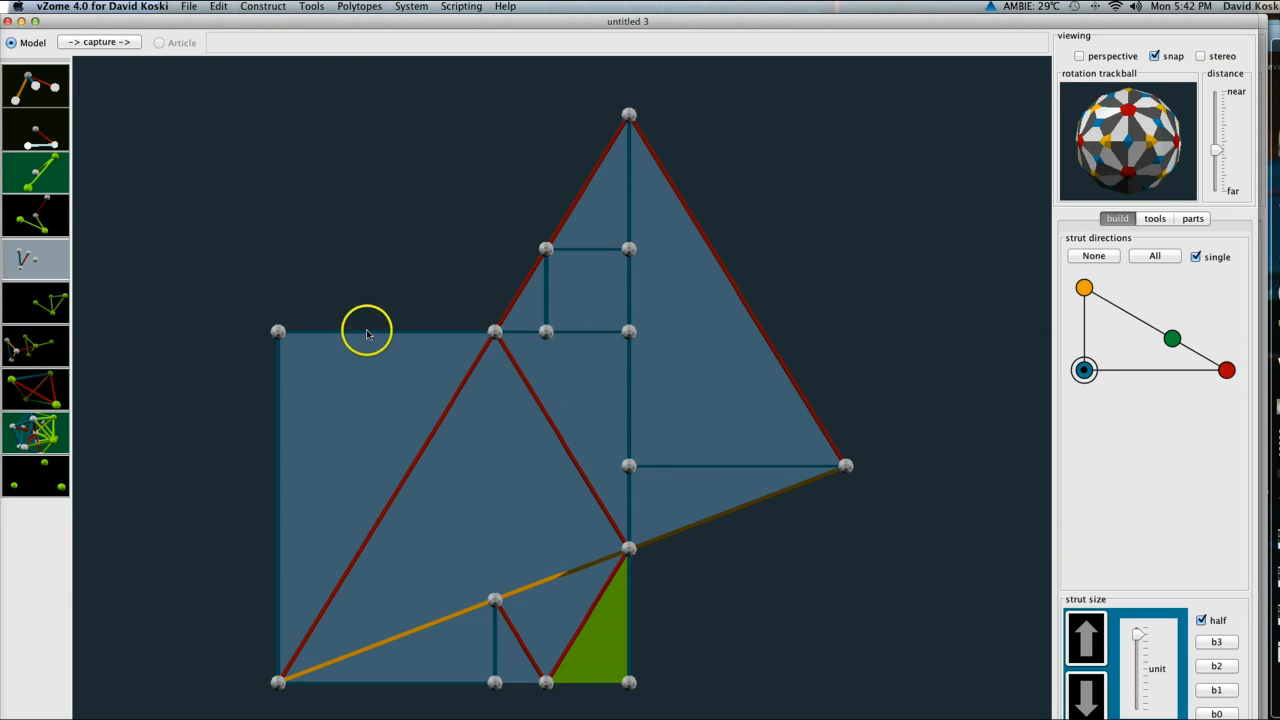
Highlight the large triangle panel and start the outer square frame at its corner
{"action": "left_click", "coordinate": [550, 616]}
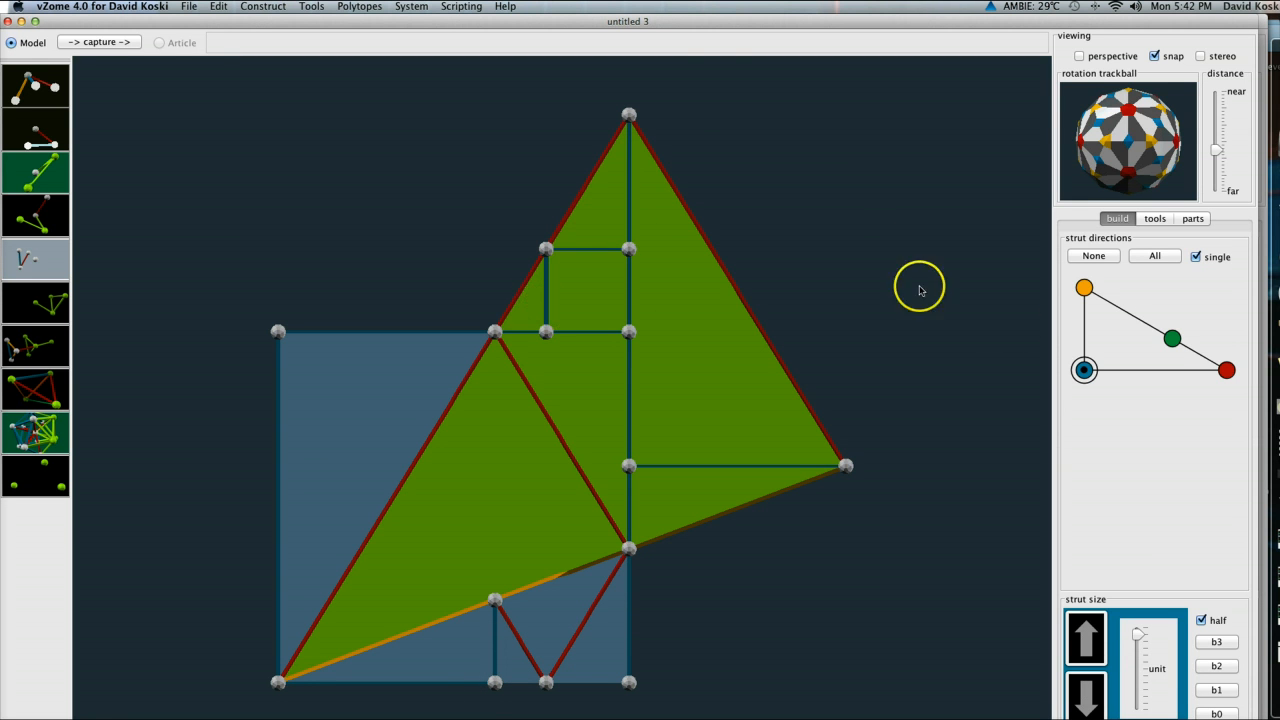
{"action": "mouse_move", "coordinate": [642, 164]}
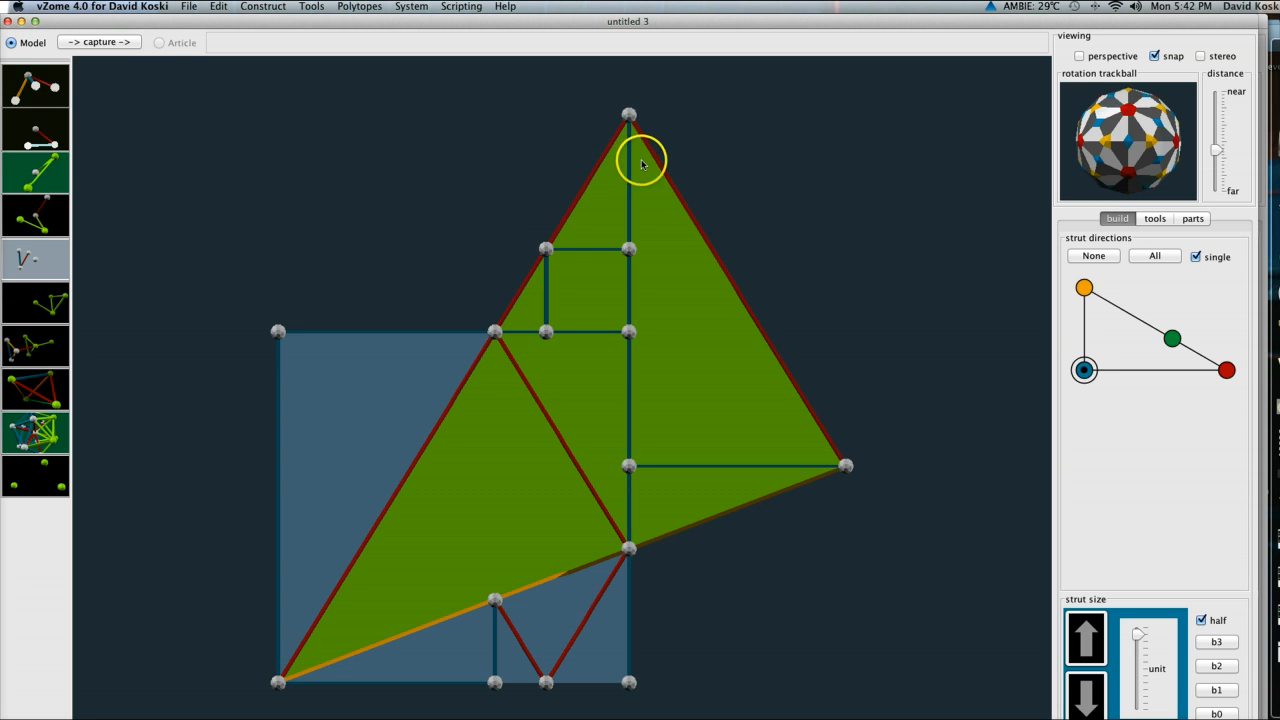
{"action": "mouse_move", "coordinate": [532, 356]}
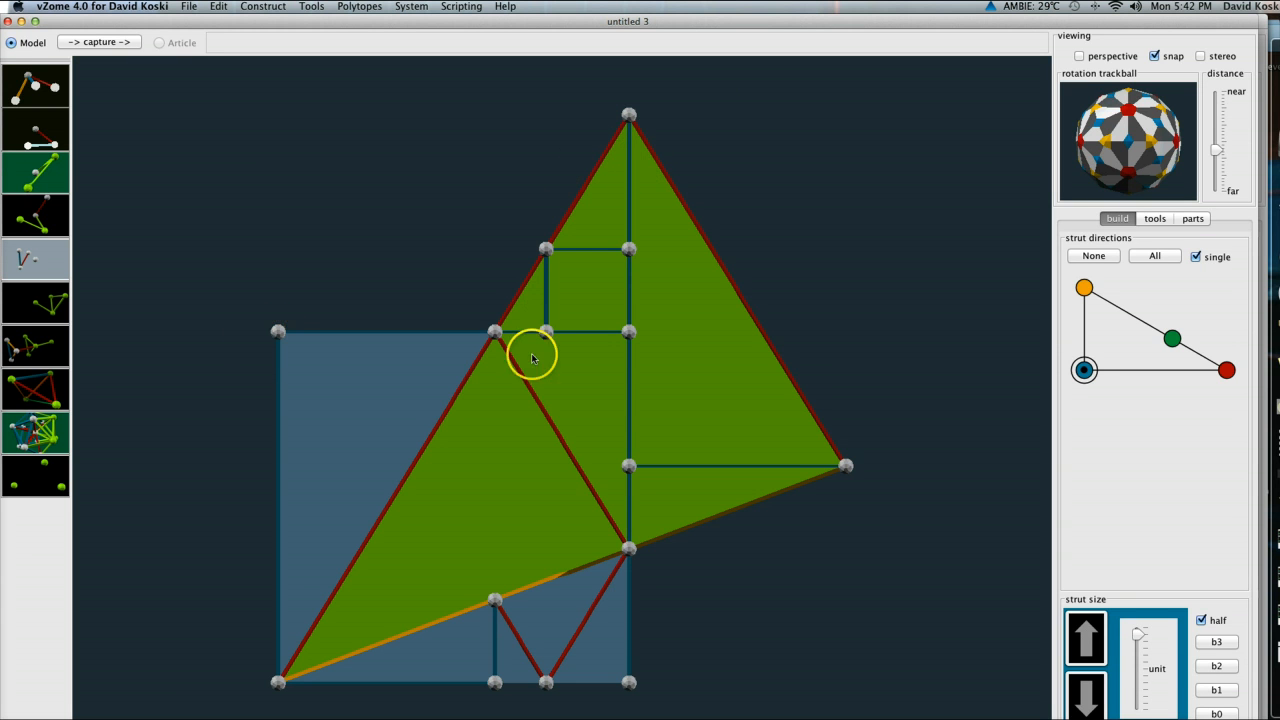
{"action": "mouse_move", "coordinate": [660, 100]}
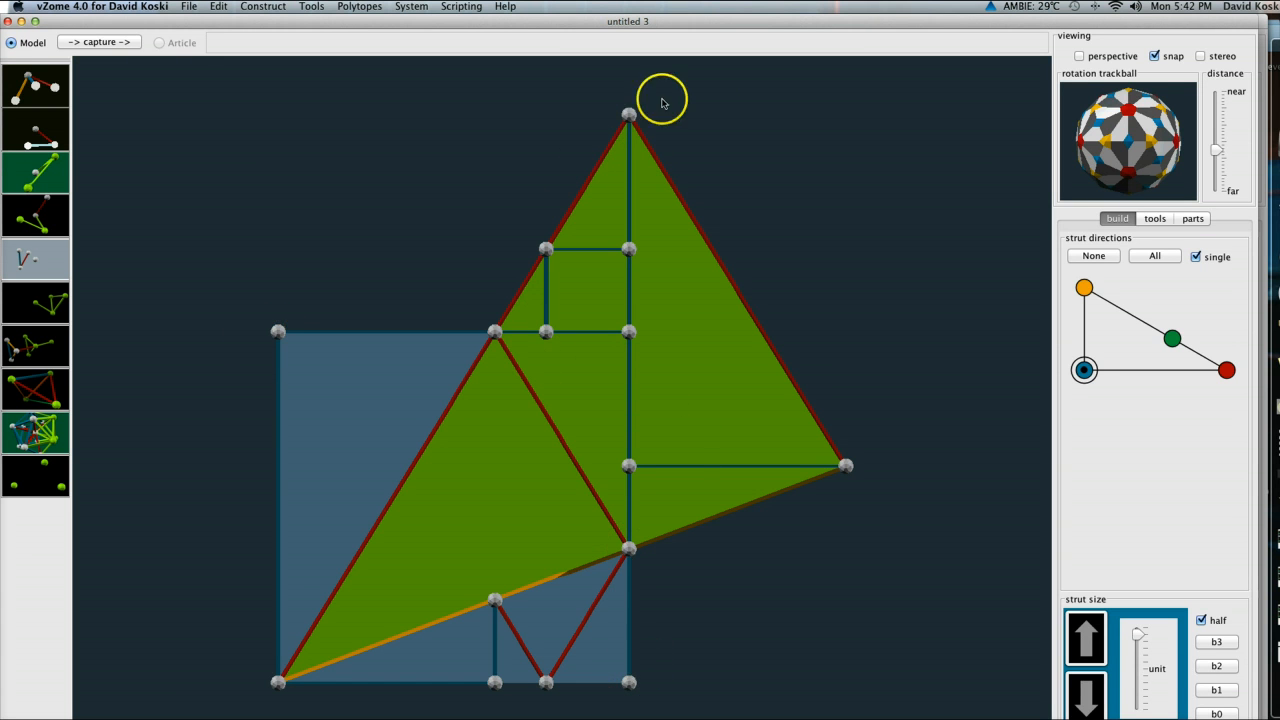
{"action": "mouse_move", "coordinate": [872, 248]}
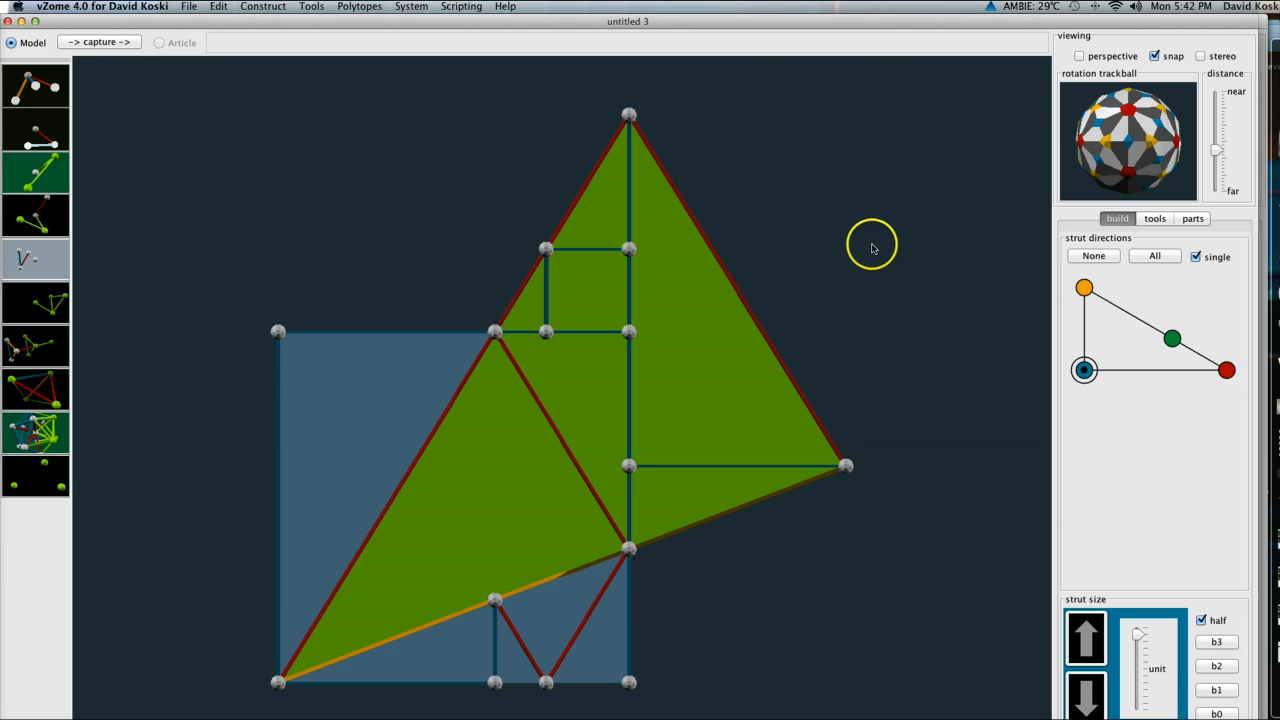
{"action": "mouse_move", "coordinate": [876, 232]}
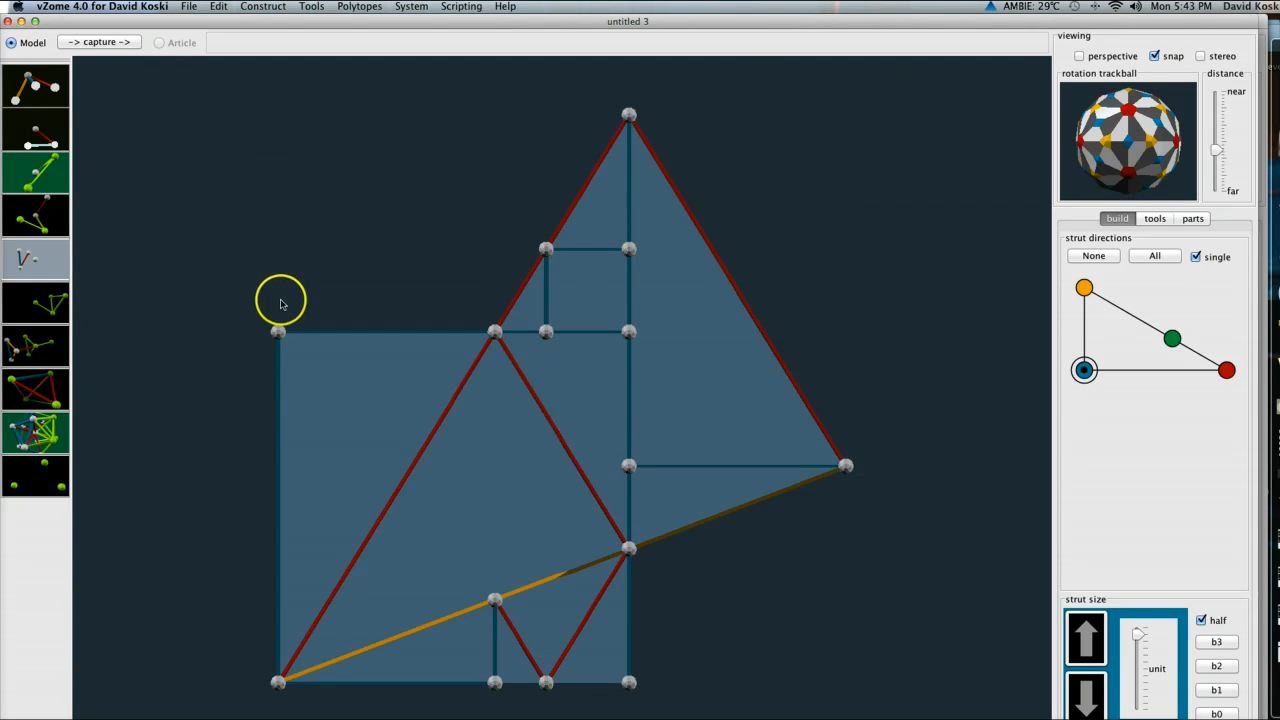
{"action": "mouse_move", "coordinate": [270, 318]}
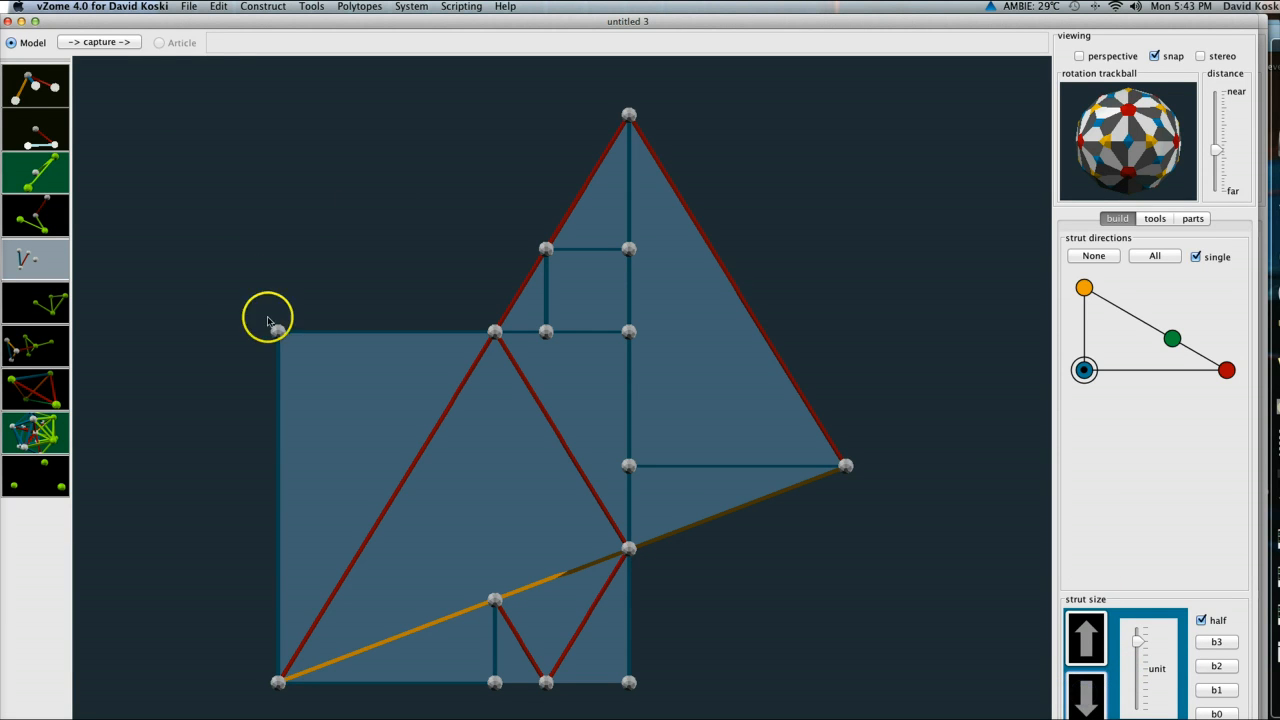
{"action": "left_click", "coordinate": [276, 332]}
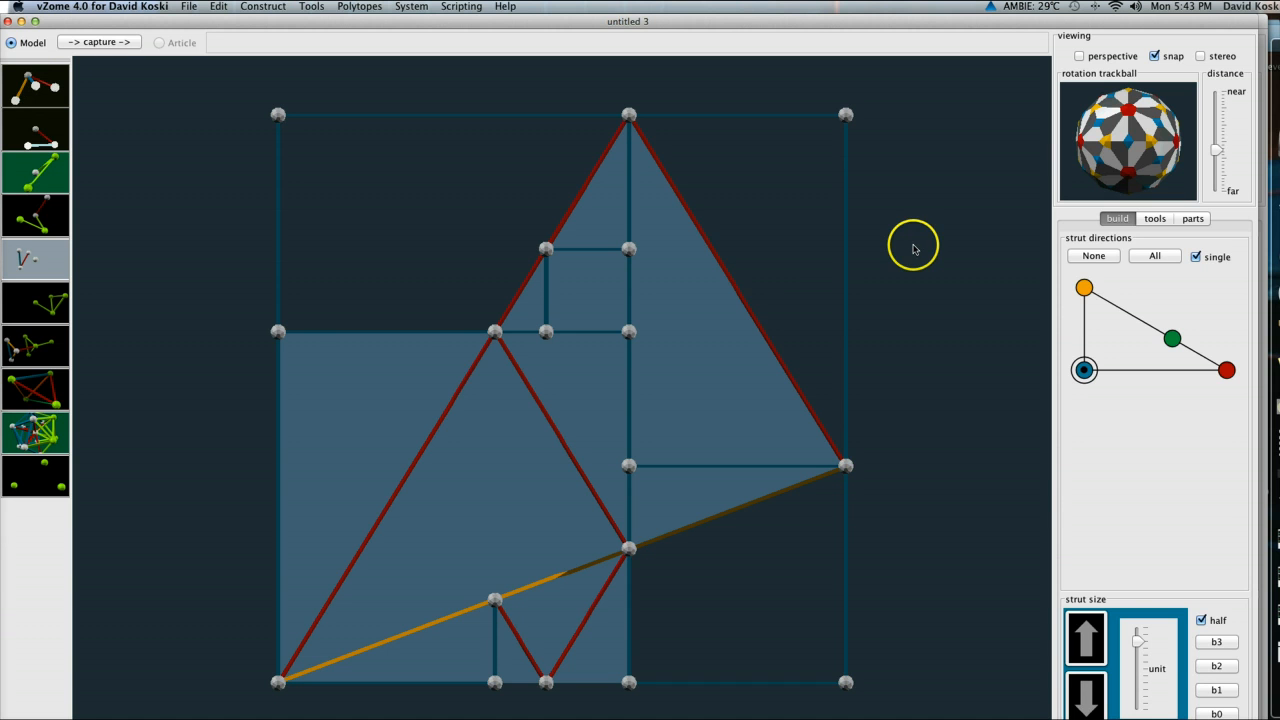
{"action": "mouse_move", "coordinate": [344, 424]}
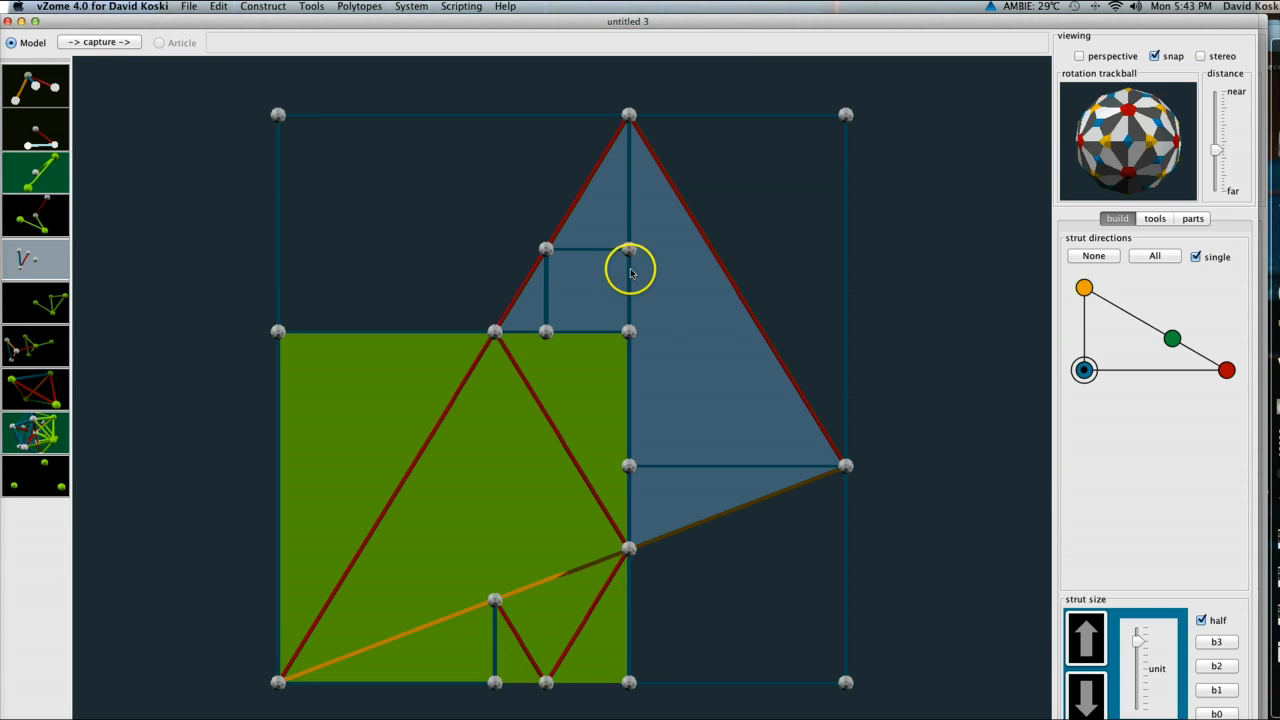
{"action": "mouse_move", "coordinate": [202, 276]}
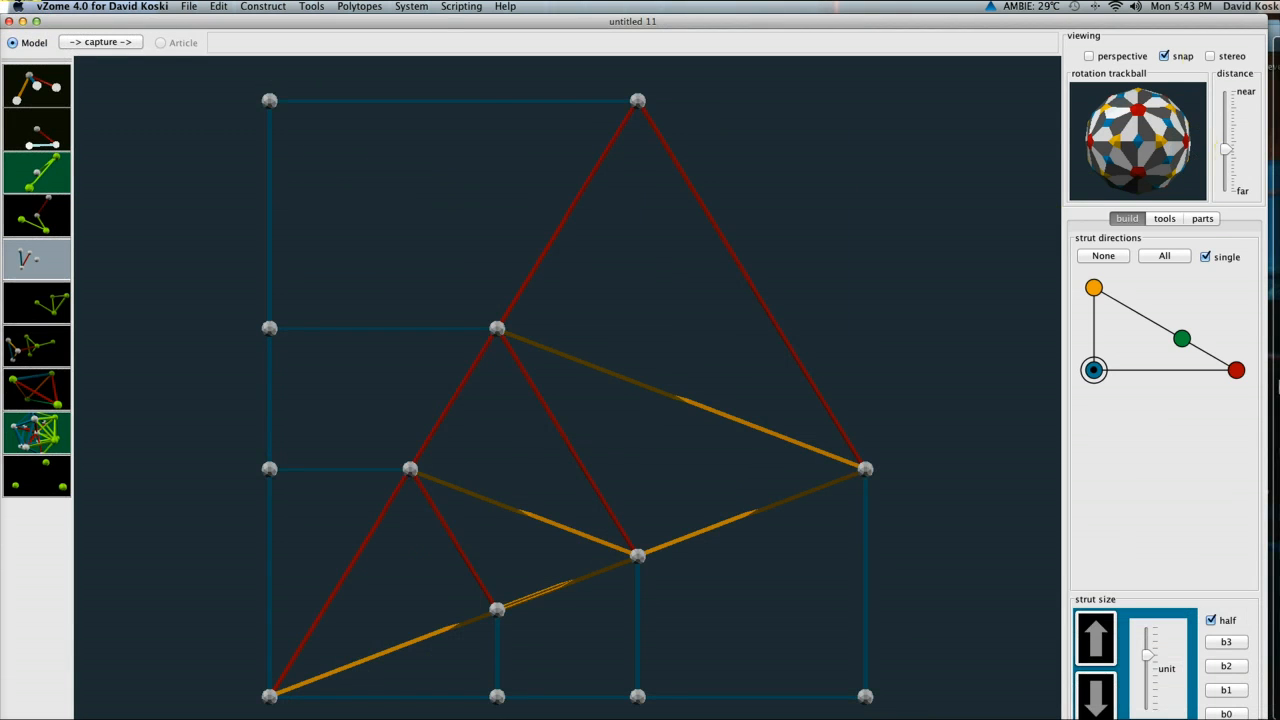
{"action": "mouse_move", "coordinate": [490, 420]}
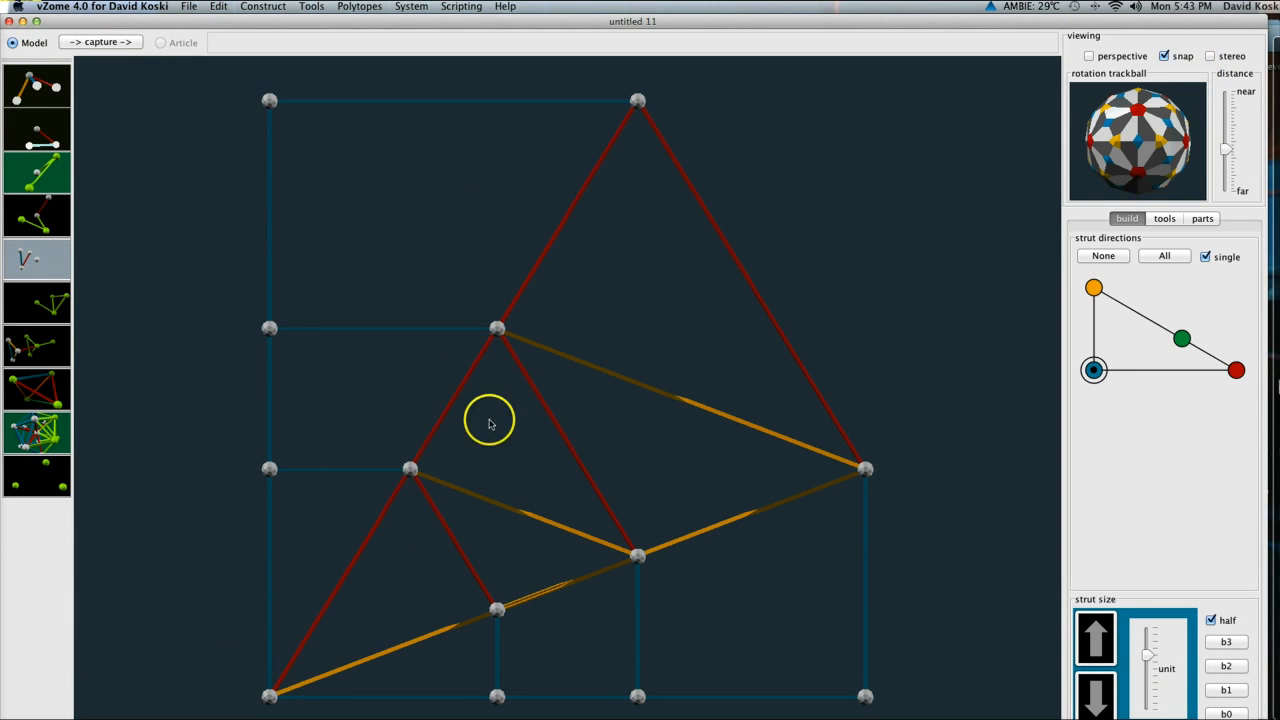
{"action": "mouse_move", "coordinate": [844, 166]}
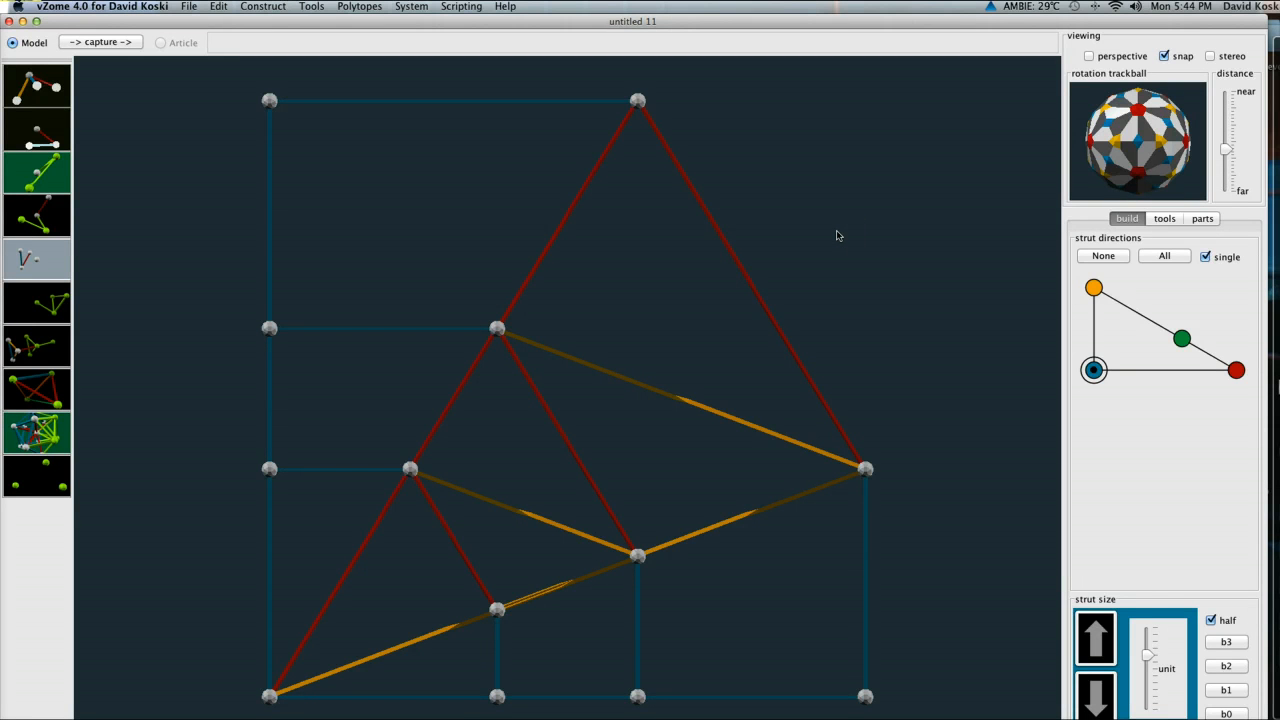
Select two corners of the small square on the left edge for its panel
{"action": "left_click", "coordinate": [268, 468]}
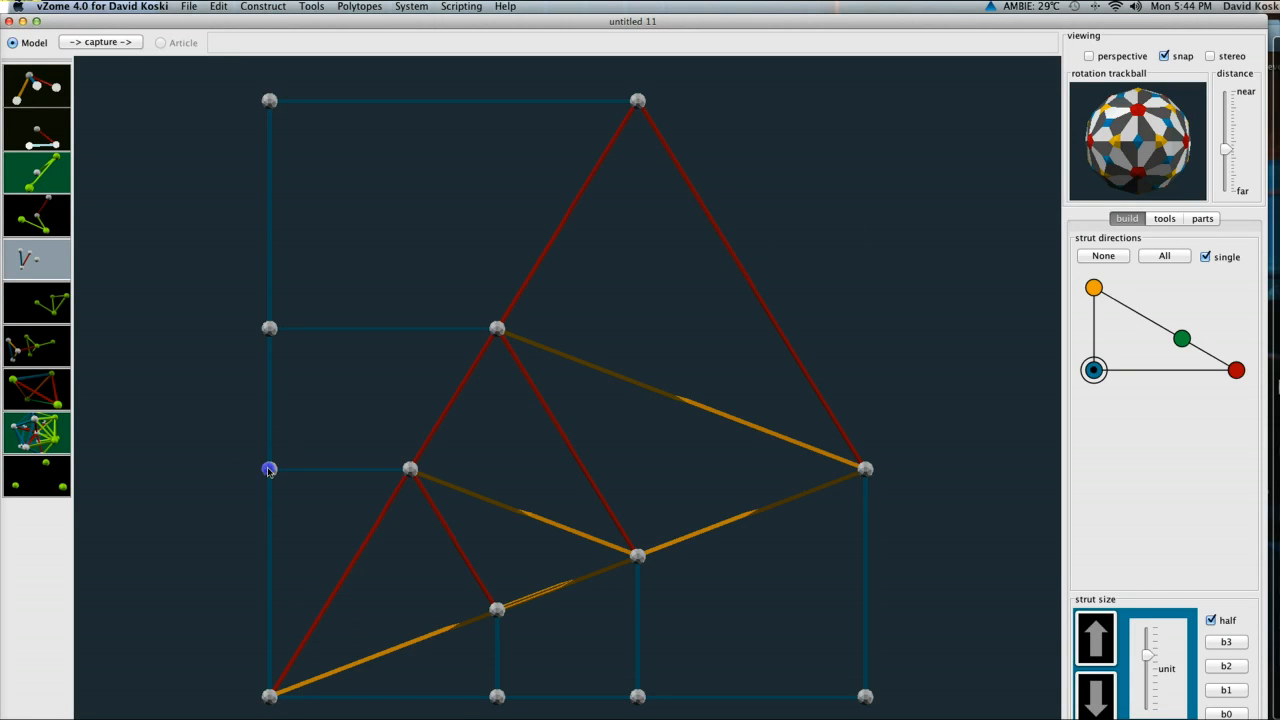
{"action": "left_click", "coordinate": [270, 468]}
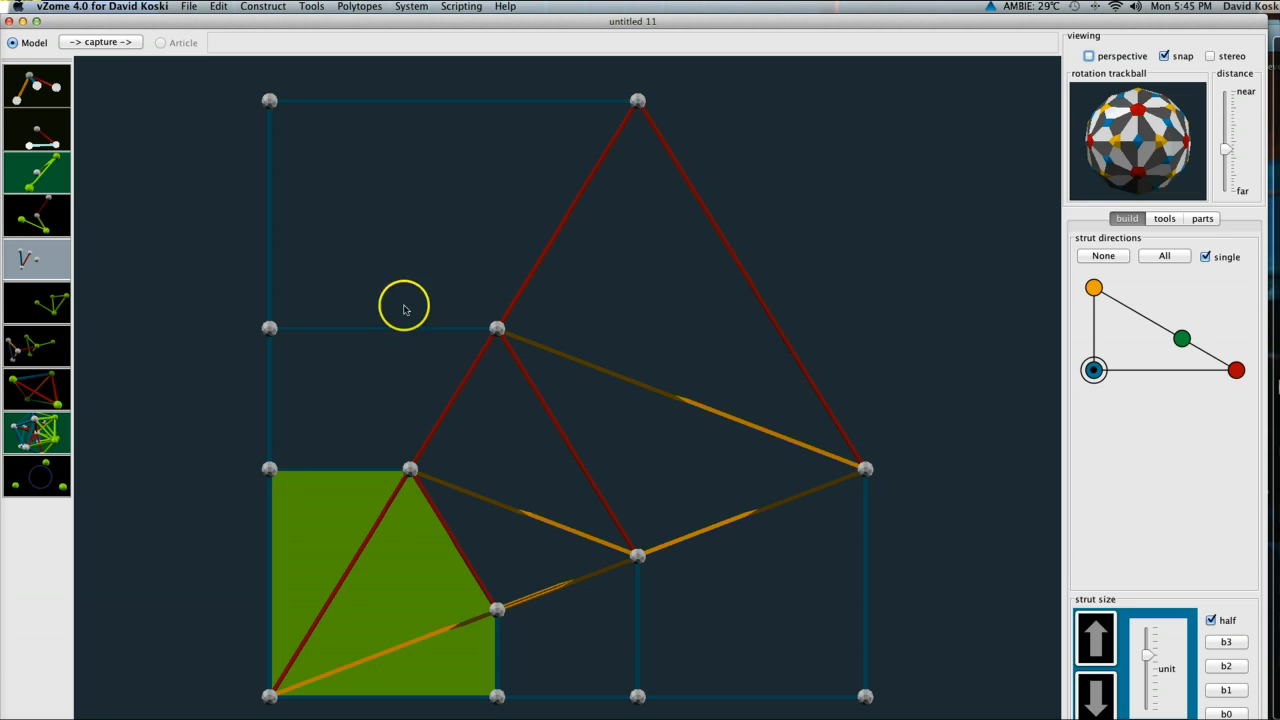
{"action": "mouse_move", "coordinate": [484, 624]}
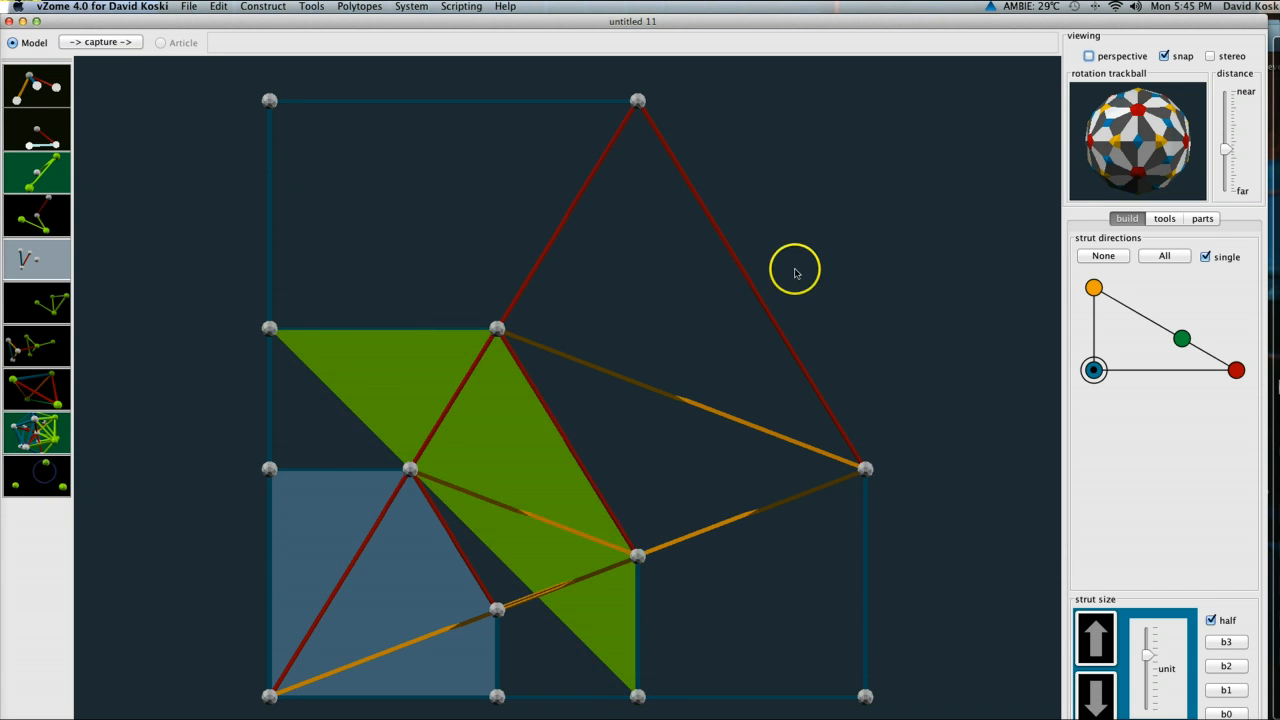
{"action": "mouse_move", "coordinate": [862, 258]}
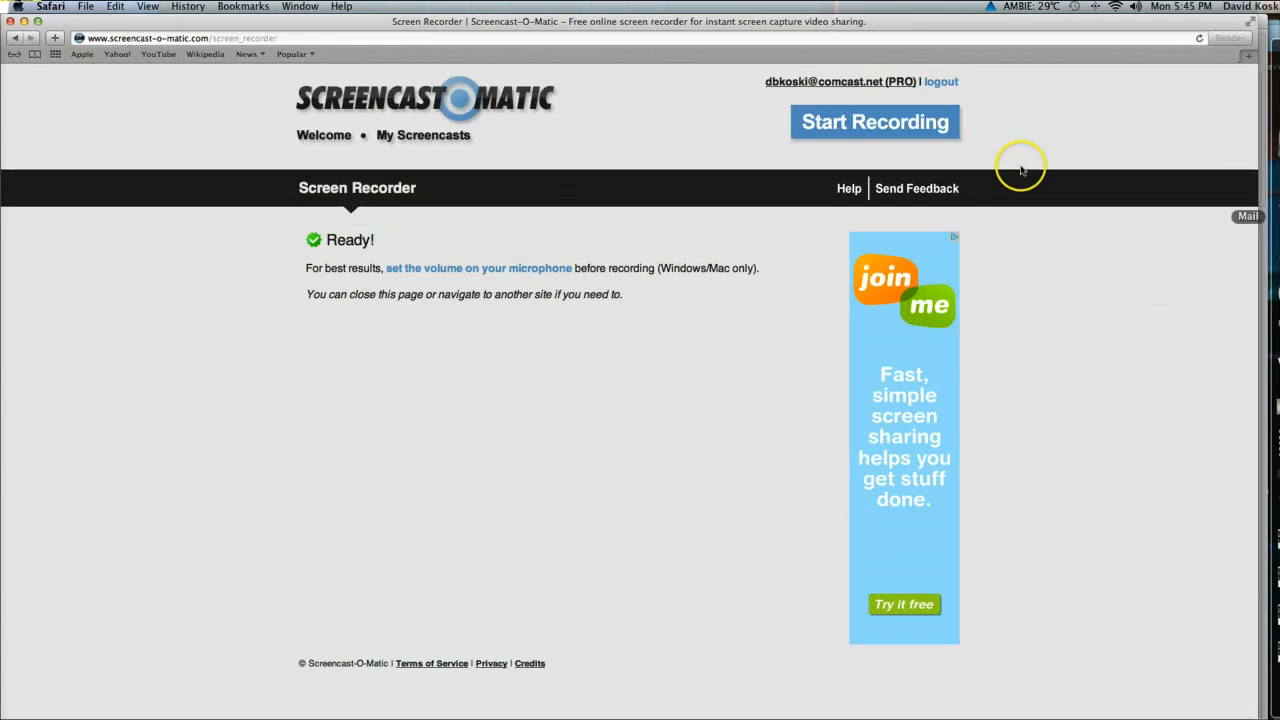
Search Google in a new Safari window for golden mean squared, giving 2.61803398875
{"action": "left_click", "coordinate": [86, 6]}
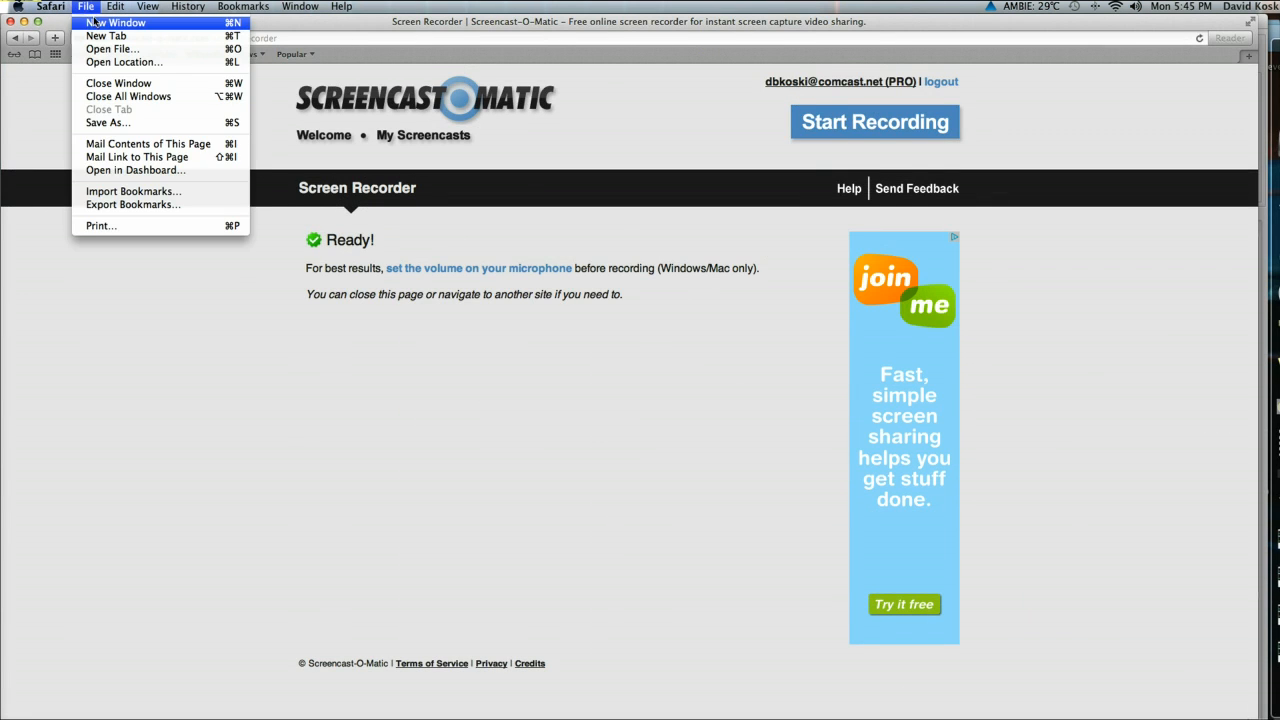
{"action": "left_click", "coordinate": [118, 22]}
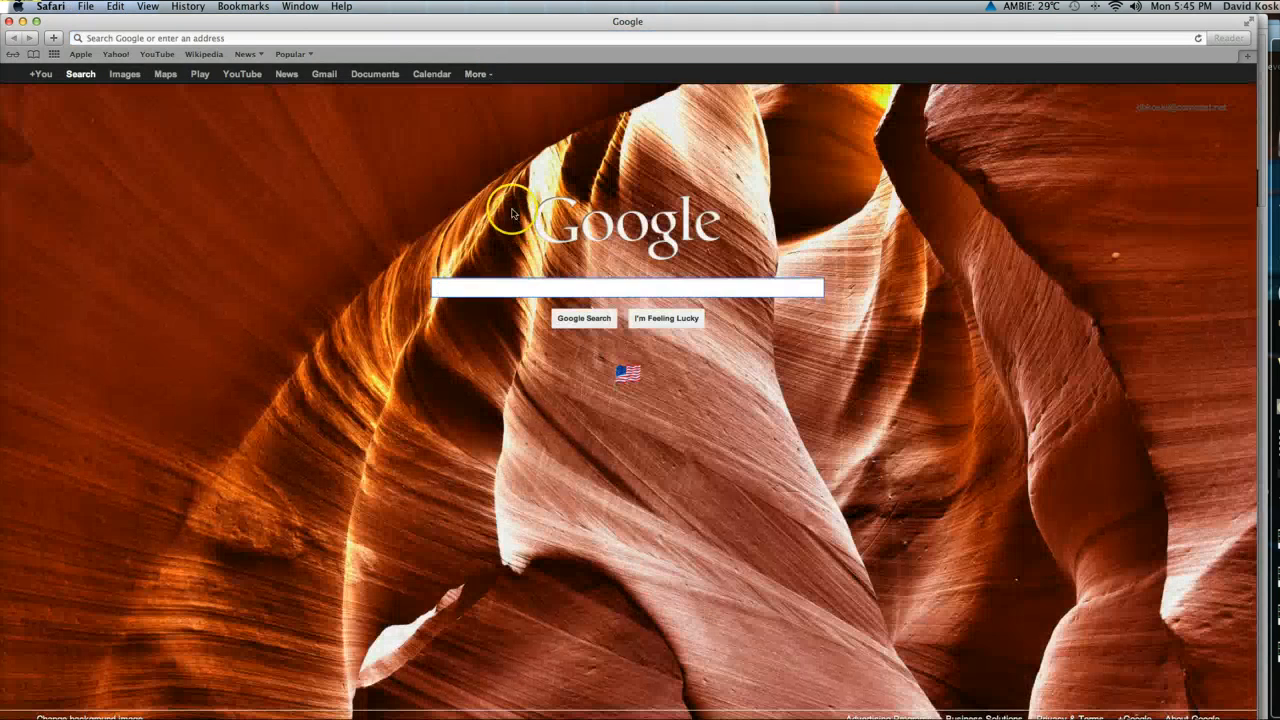
{"action": "type", "text": "golden"}
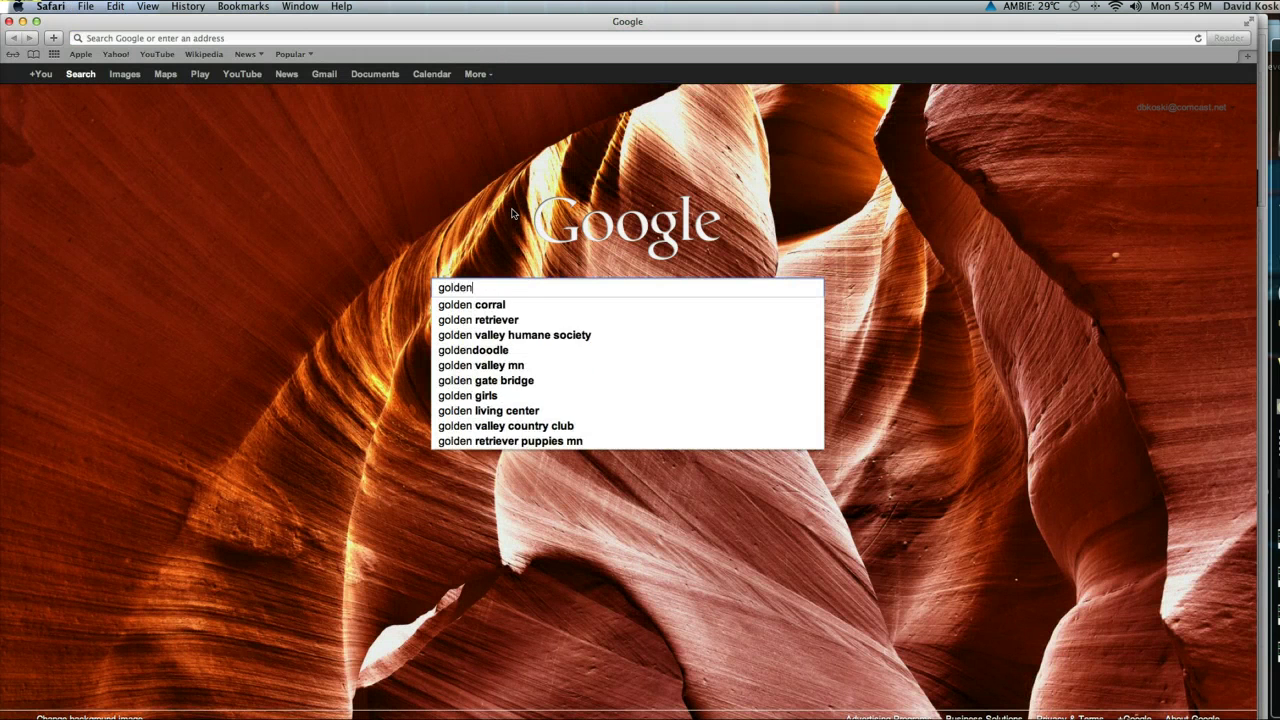
{"action": "type", "text": "mena"}
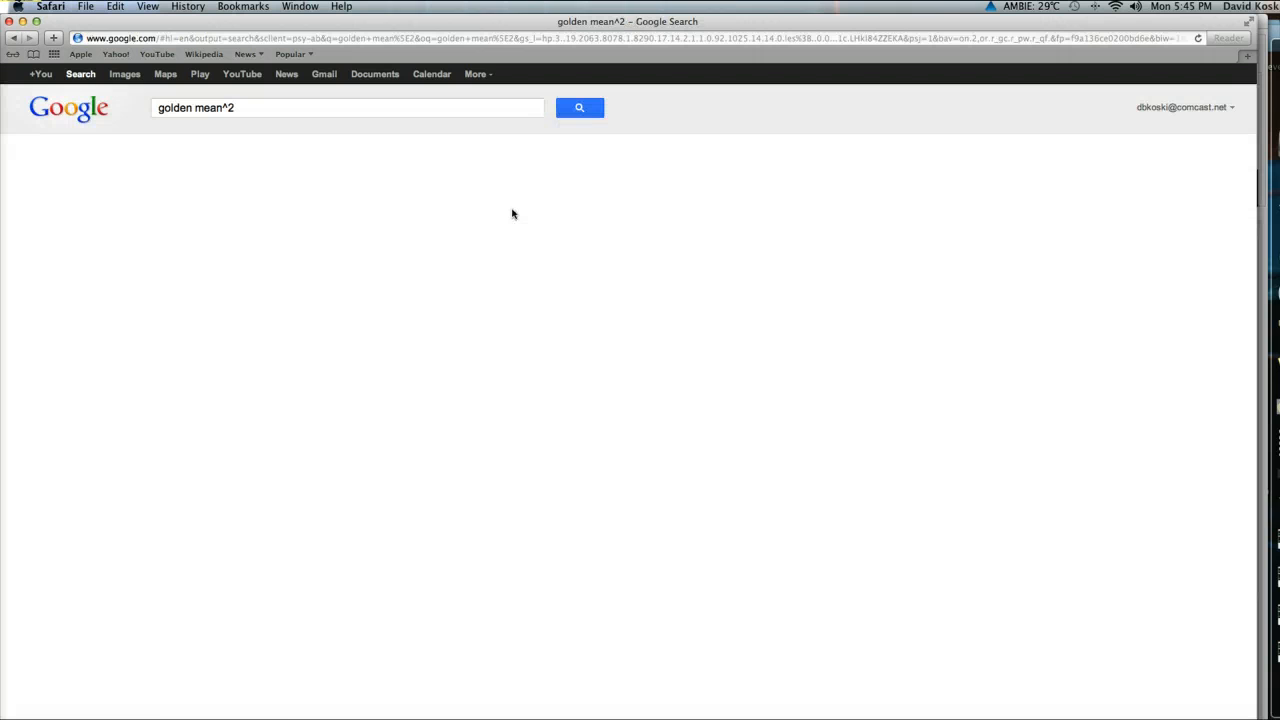
{"action": "left_click", "coordinate": [580, 108]}
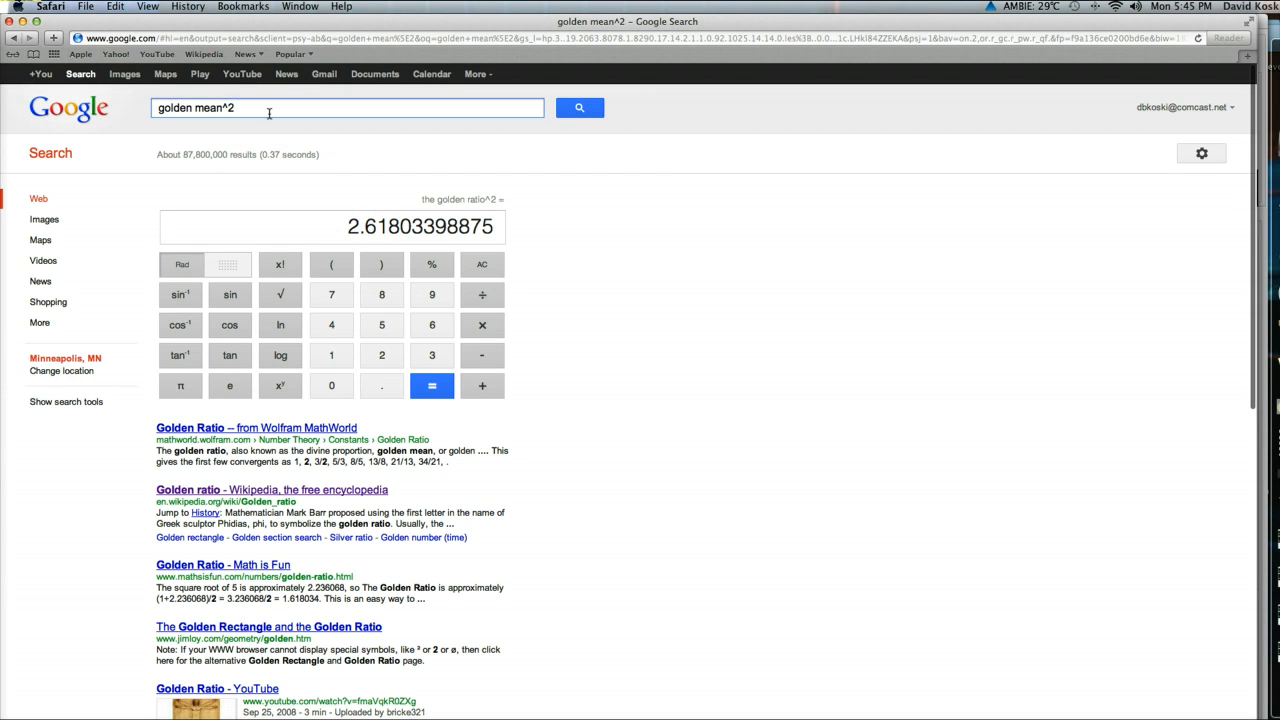
{"action": "key", "text": "Backspace"}
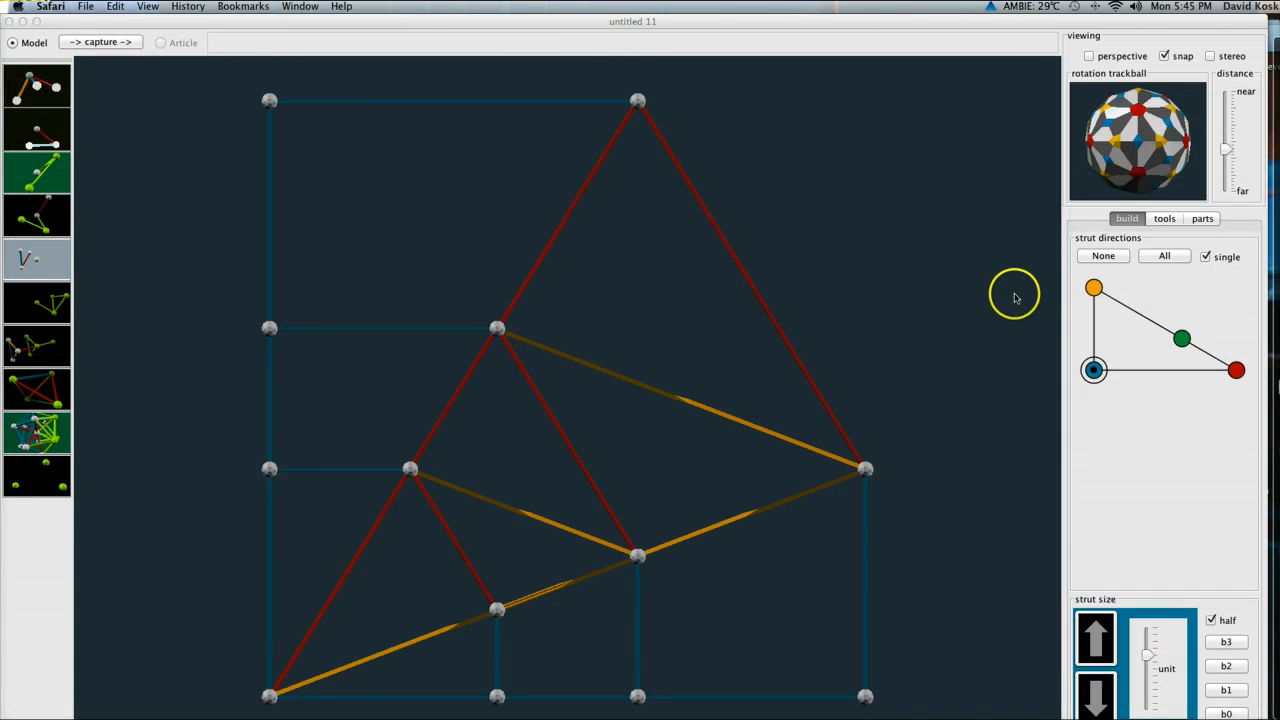
{"action": "mouse_move", "coordinate": [1024, 262]}
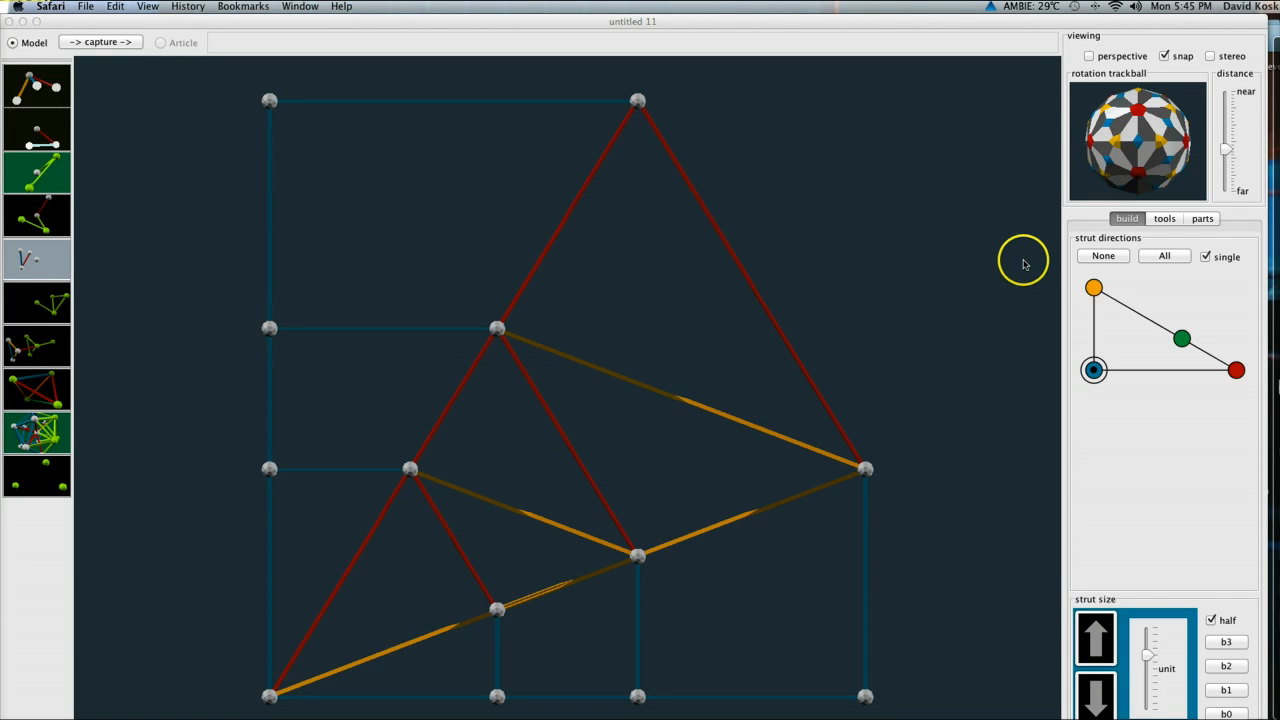
{"action": "mouse_move", "coordinate": [952, 304]}
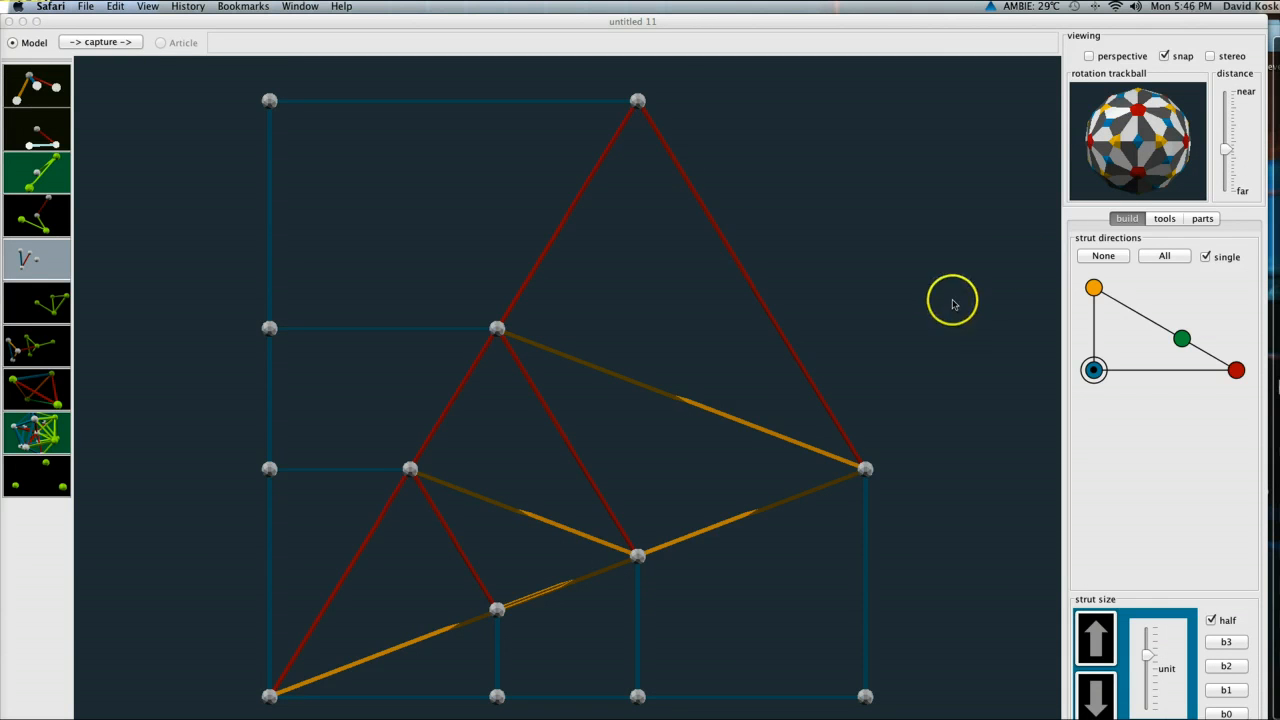
{"action": "mouse_move", "coordinate": [608, 396]}
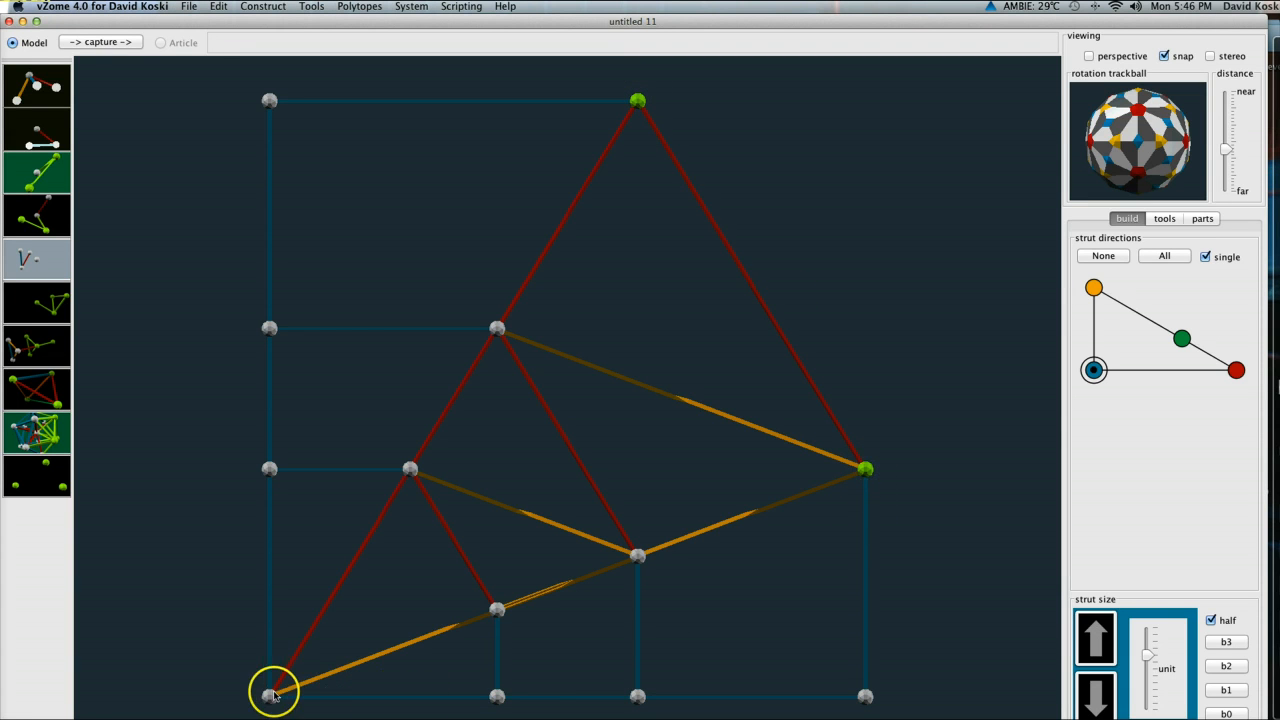
Select the bottom-left corner, the triangle-edge vertex and the last corner for the pentagon panel
{"action": "left_click", "coordinate": [274, 692]}
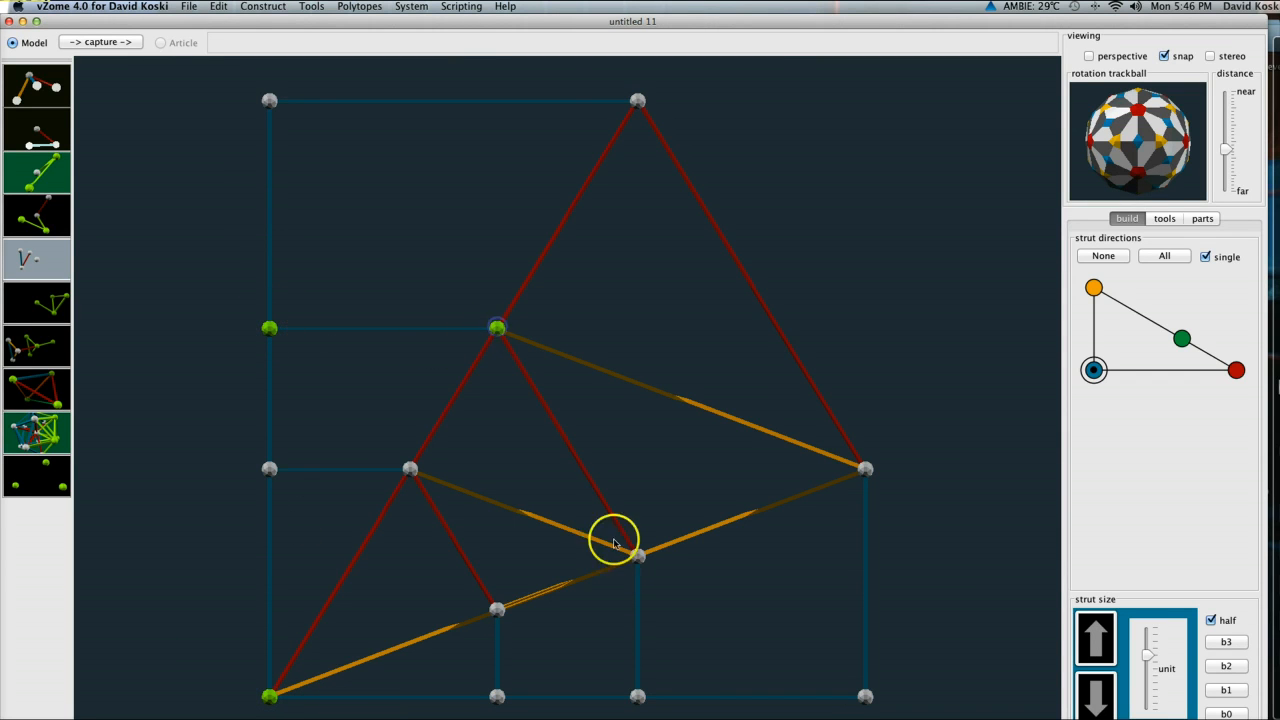
{"action": "left_click", "coordinate": [638, 556]}
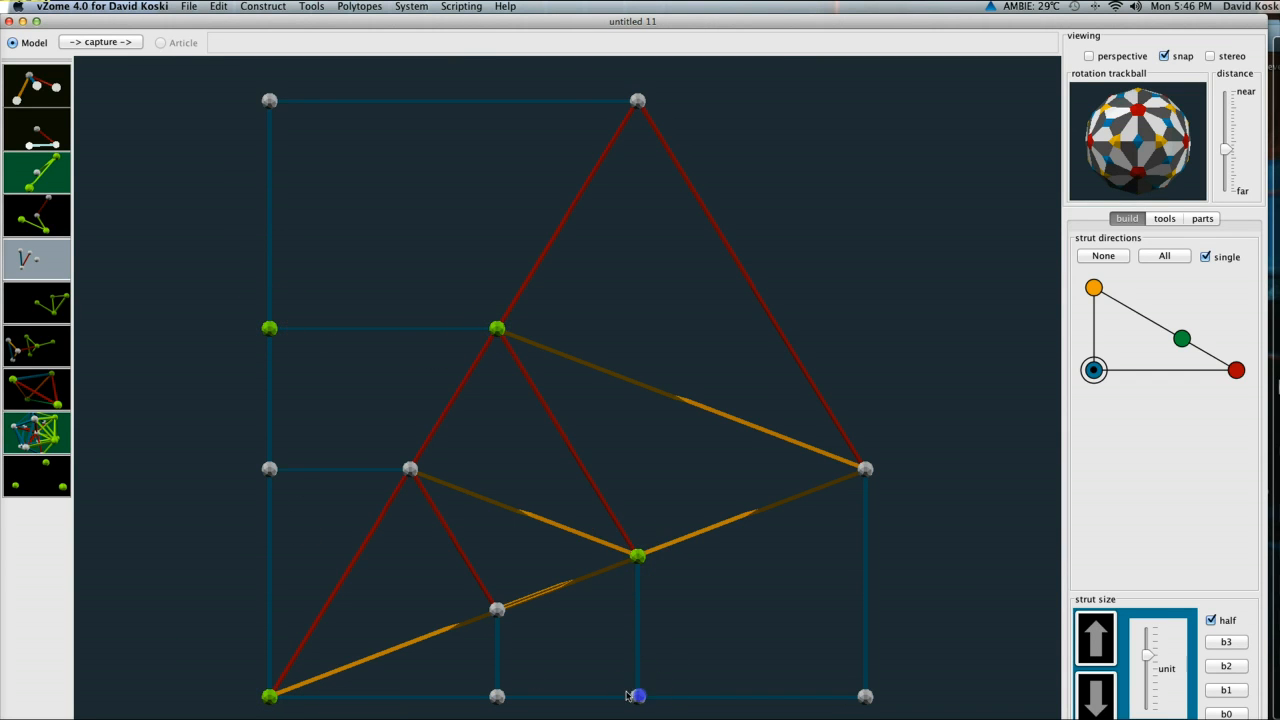
{"action": "left_click", "coordinate": [500, 330]}
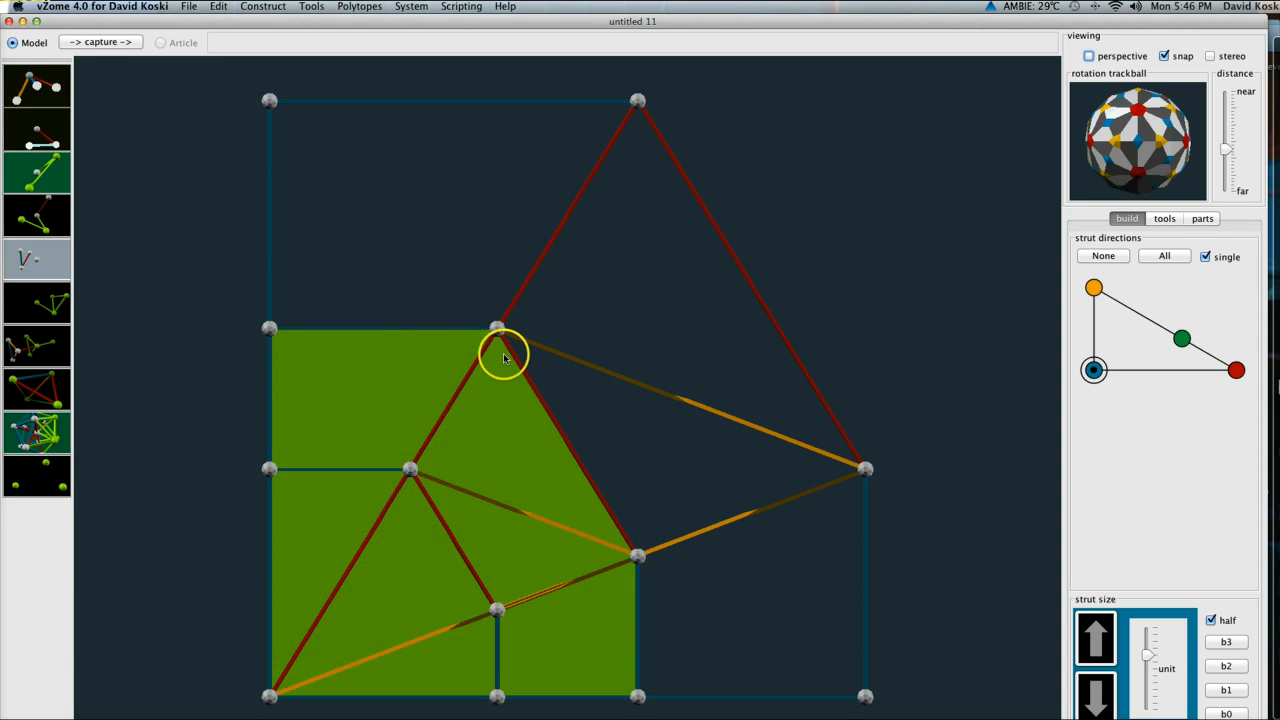
{"action": "mouse_move", "coordinate": [612, 336]}
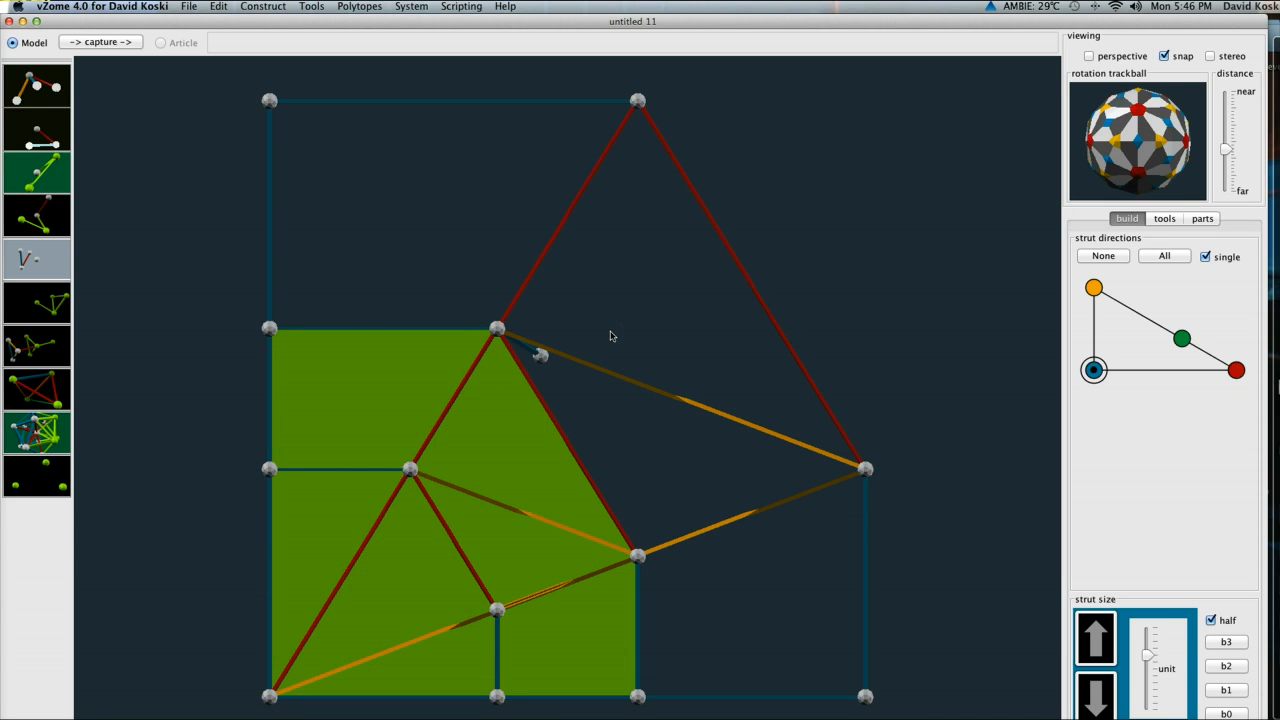
Deselect the square panel, then select the apex ball and the bottom-left corner
{"action": "left_click", "coordinate": [496, 330]}
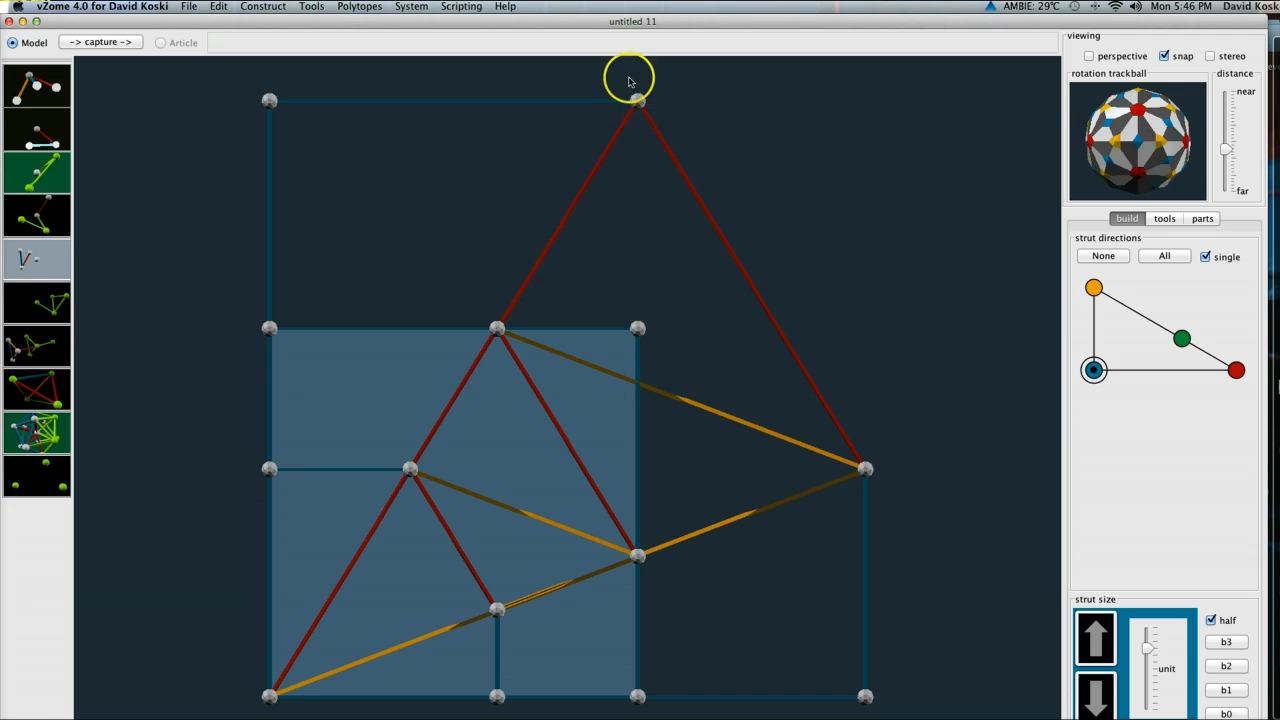
{"action": "left_click", "coordinate": [638, 102]}
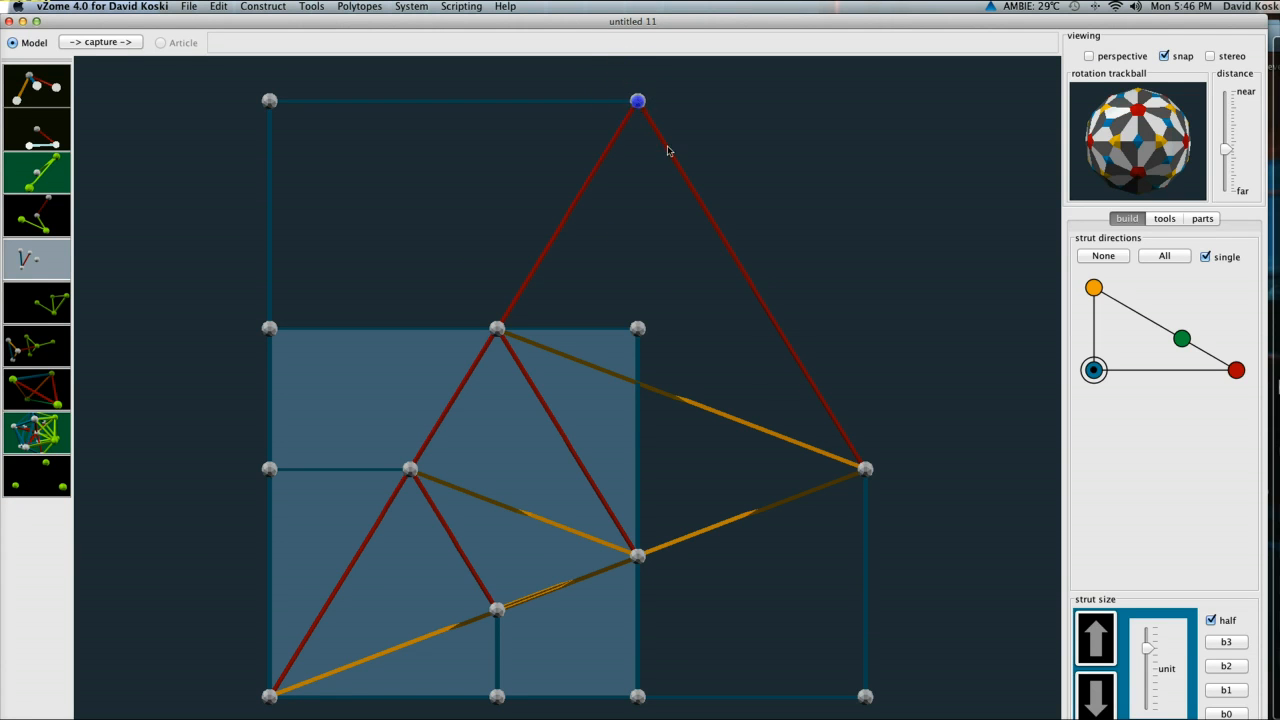
{"action": "left_click", "coordinate": [270, 696]}
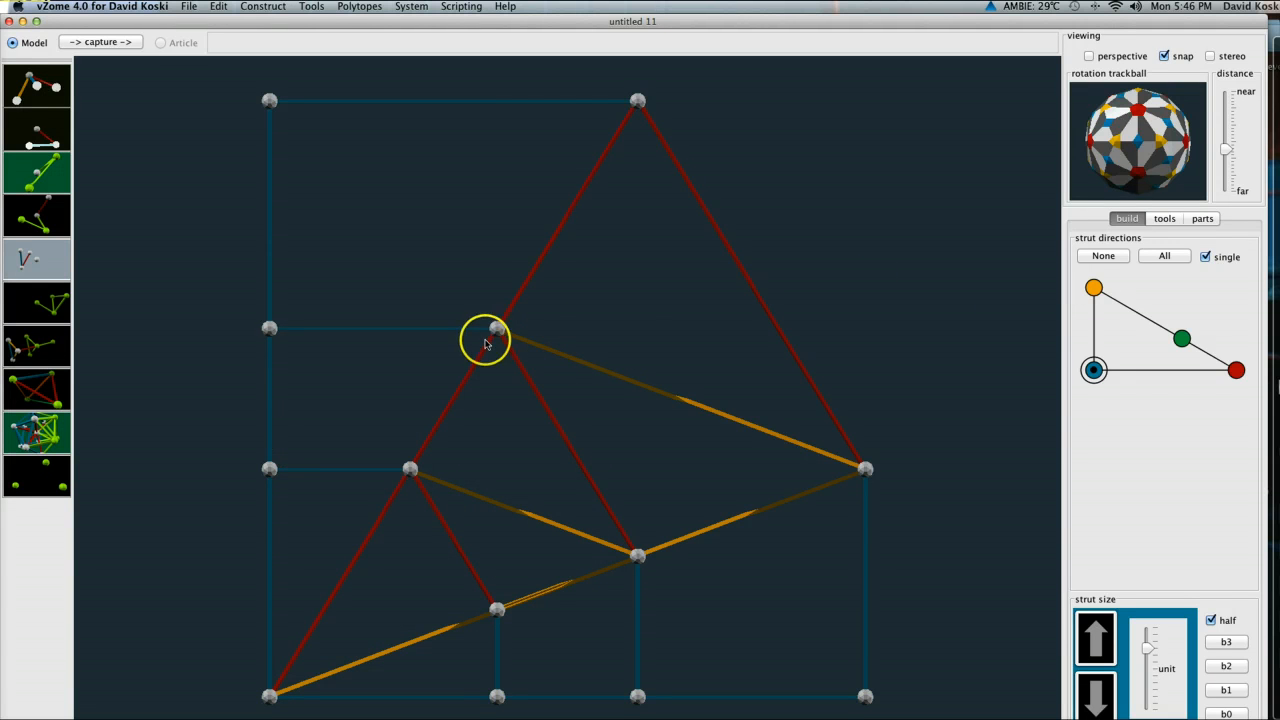
{"action": "left_click", "coordinate": [484, 336]}
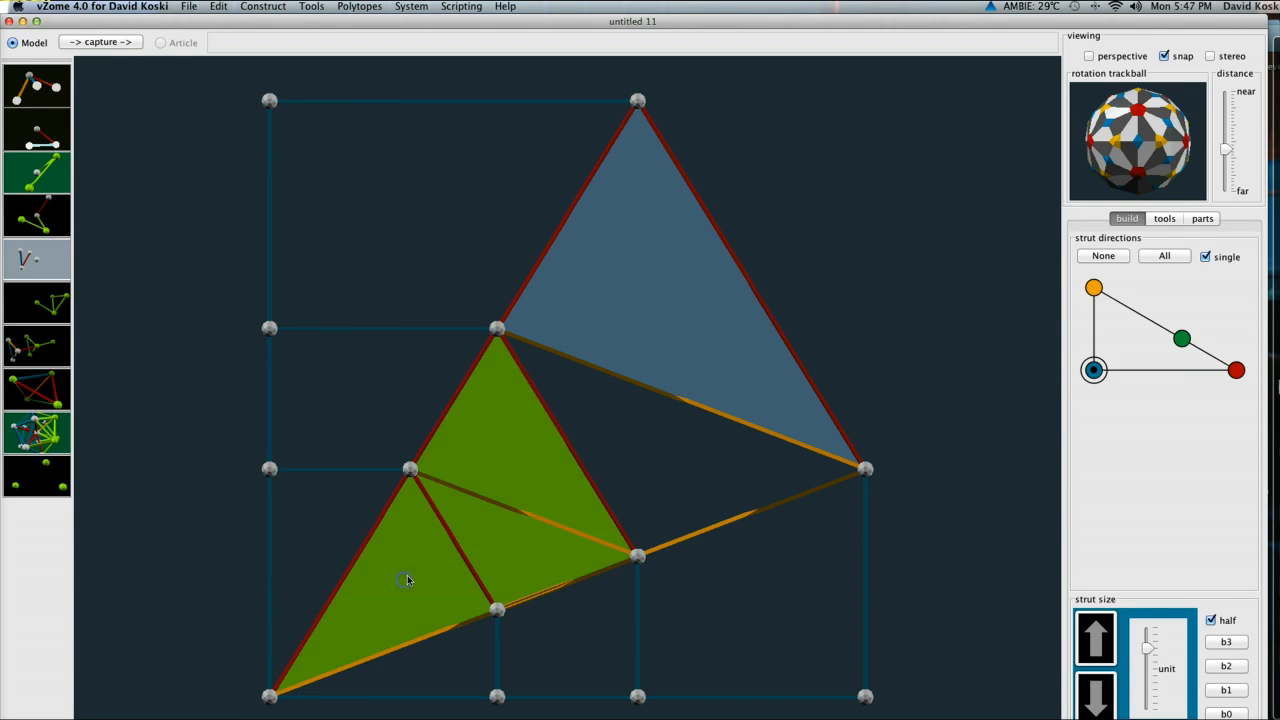
{"action": "mouse_move", "coordinate": [1068, 252]}
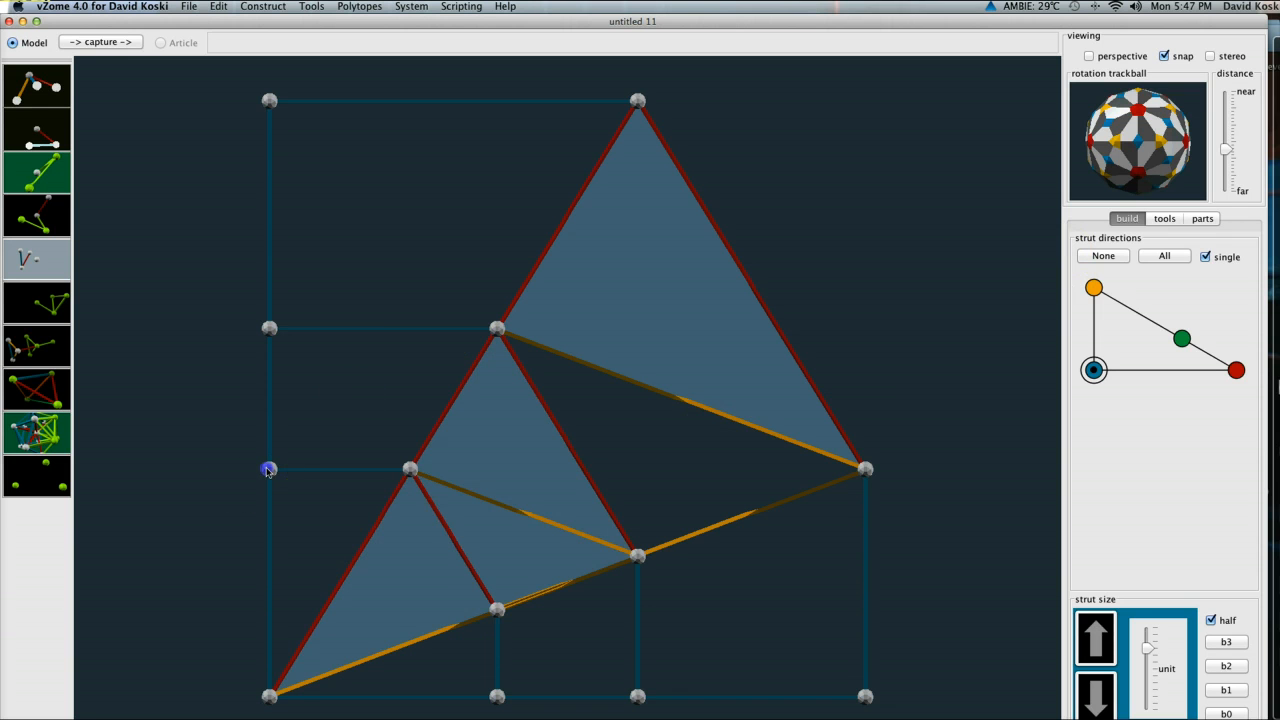
{"action": "left_click", "coordinate": [268, 468]}
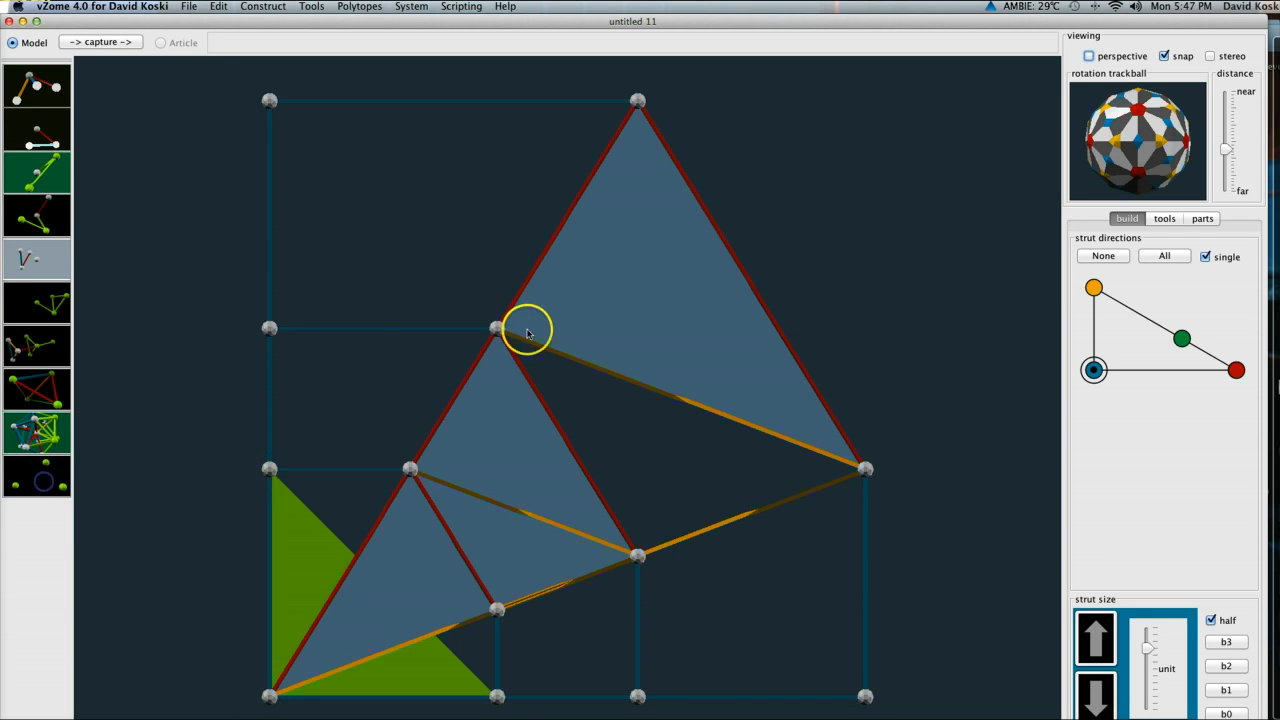
{"action": "mouse_move", "coordinate": [496, 528]}
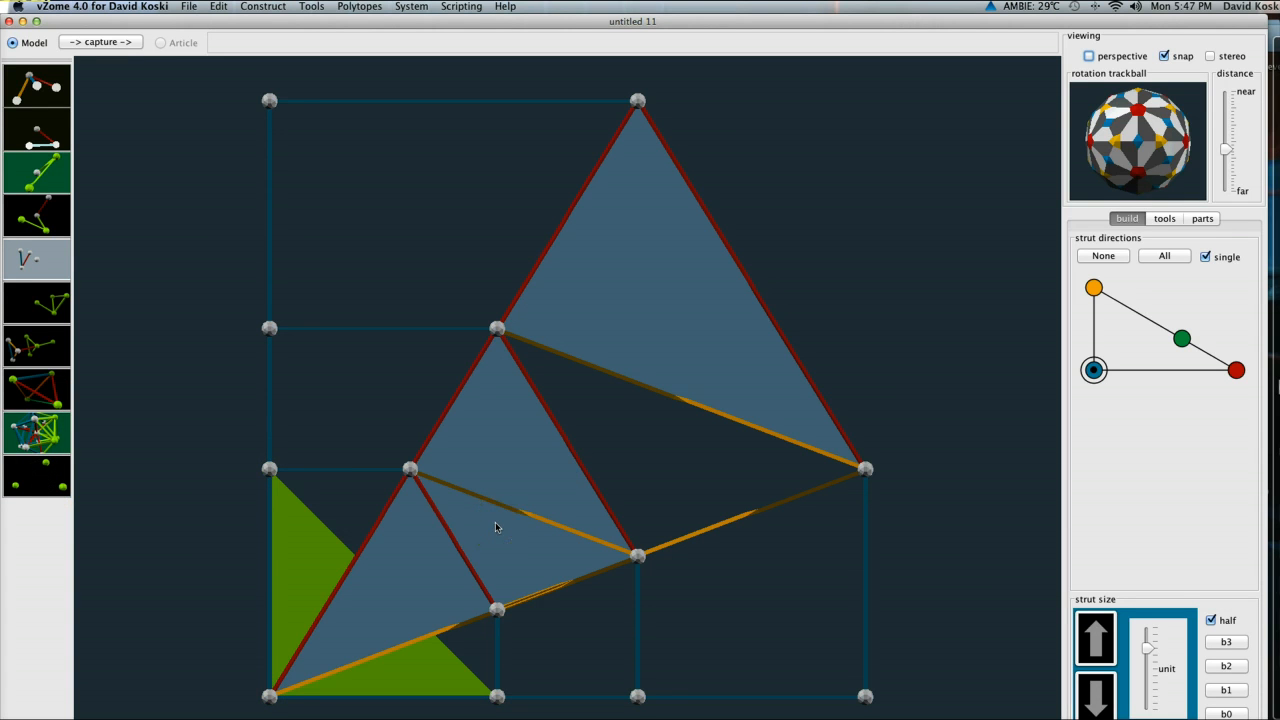
{"action": "left_click", "coordinate": [432, 480]}
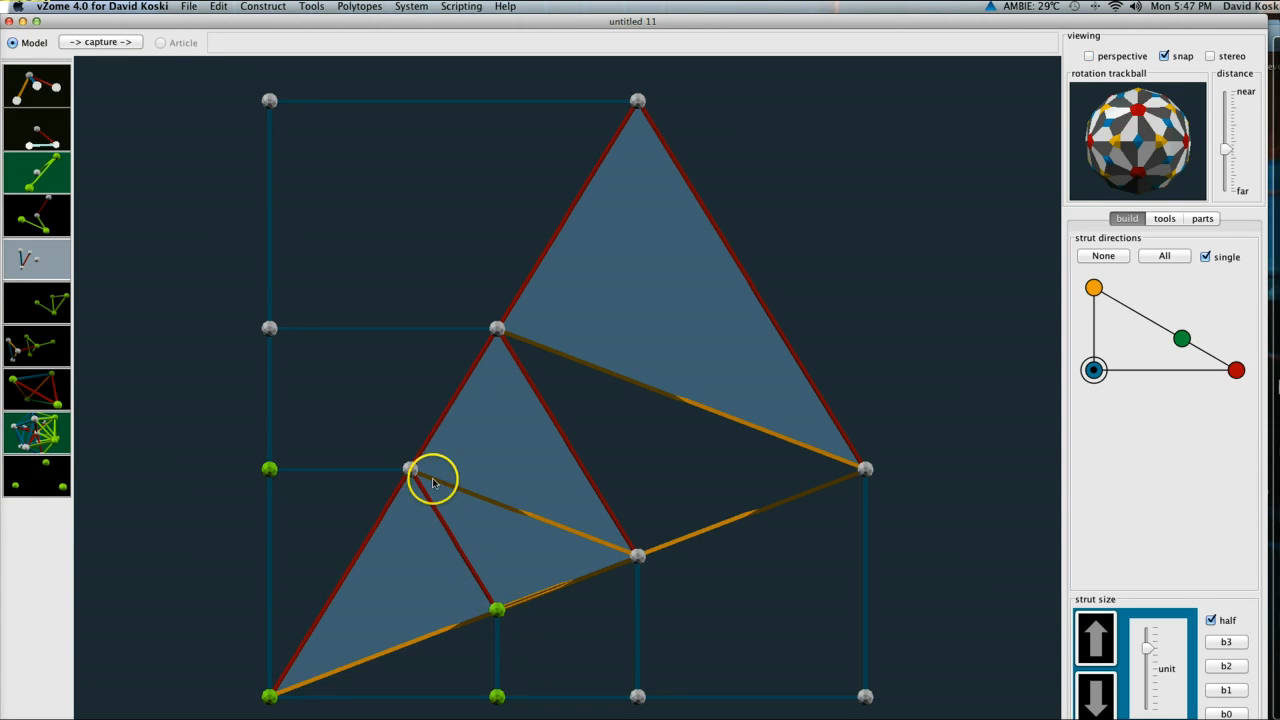
{"action": "left_click", "coordinate": [36, 476]}
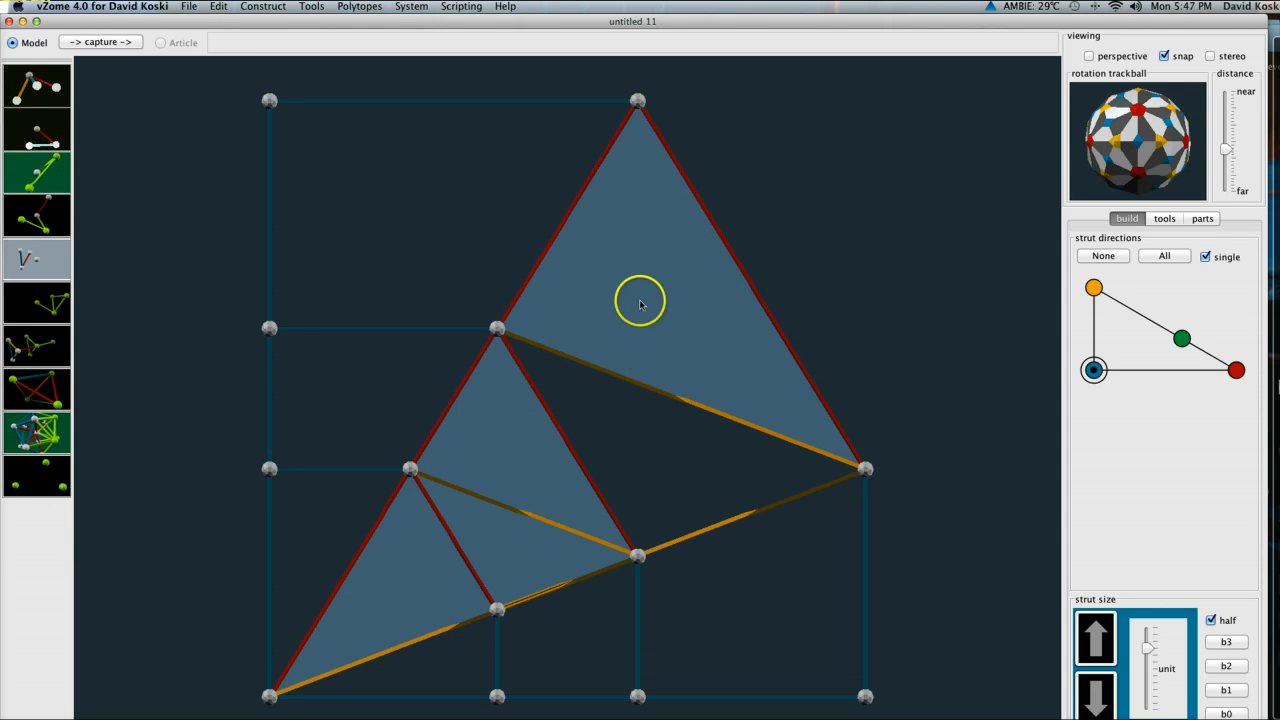
{"action": "mouse_move", "coordinate": [500, 432]}
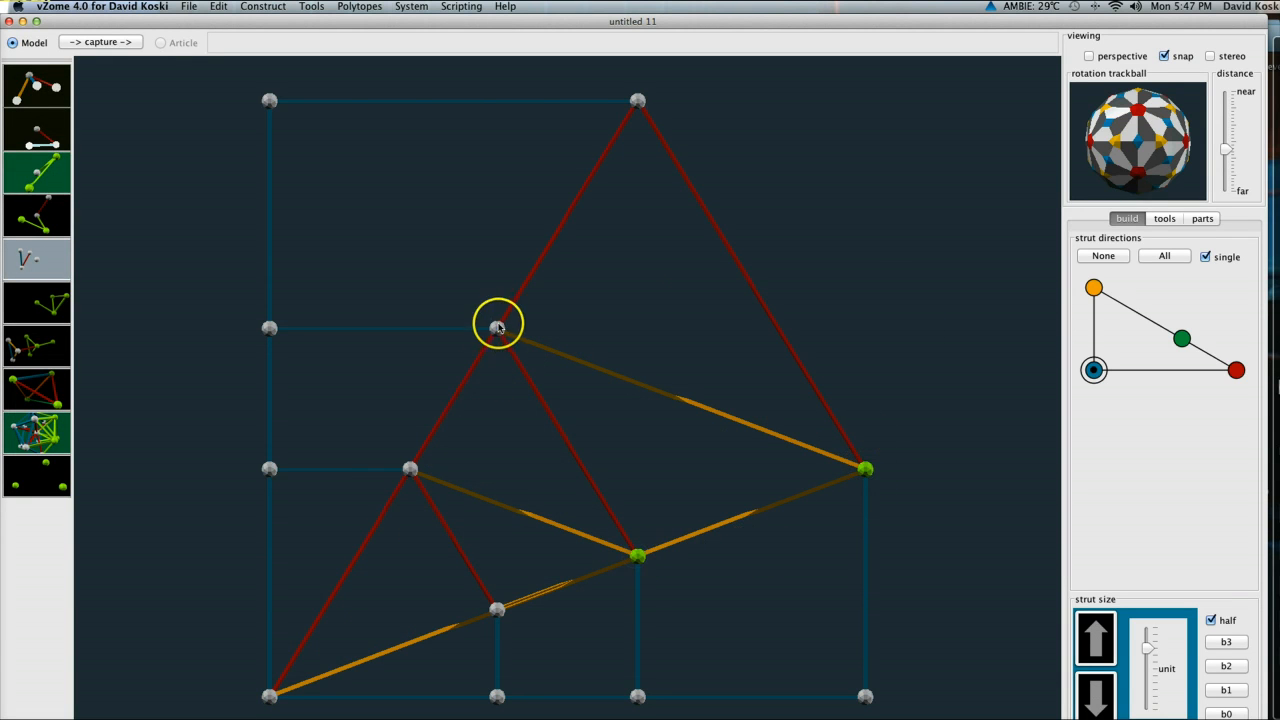
Add the upper-middle vertex as the third corner of the large triangle panel
{"action": "left_click", "coordinate": [496, 328]}
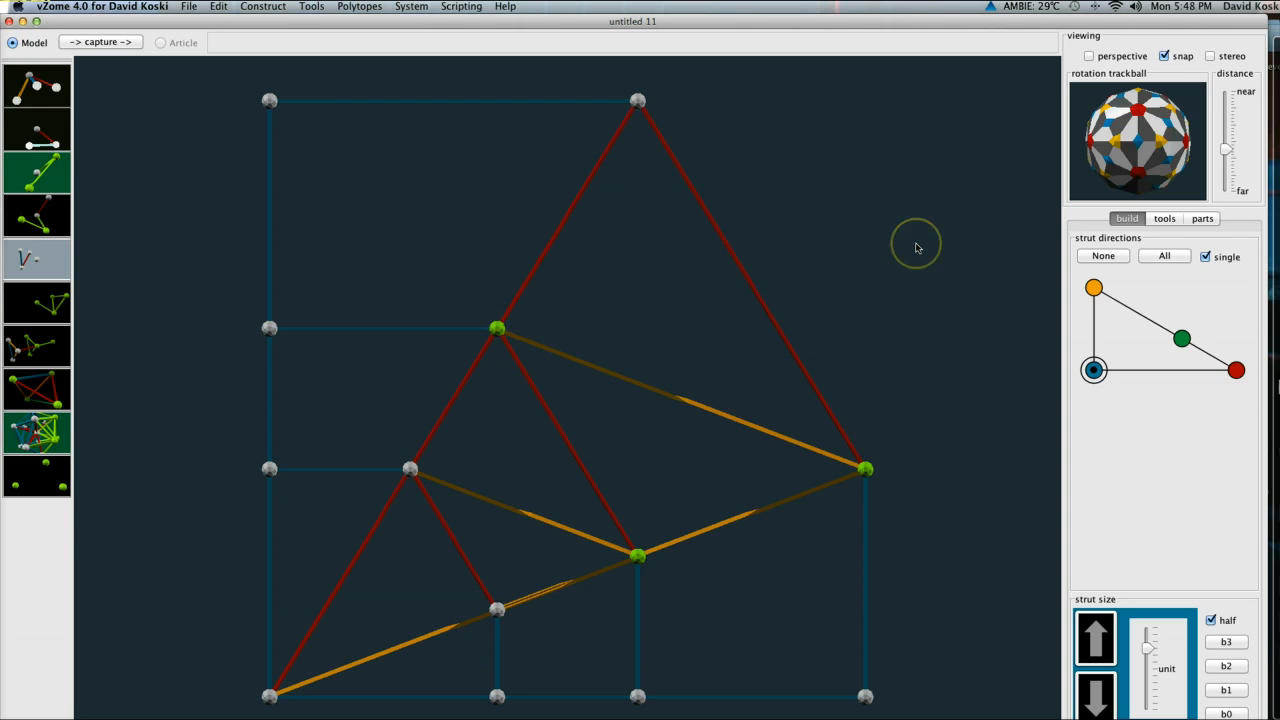
{"action": "mouse_move", "coordinate": [916, 248]}
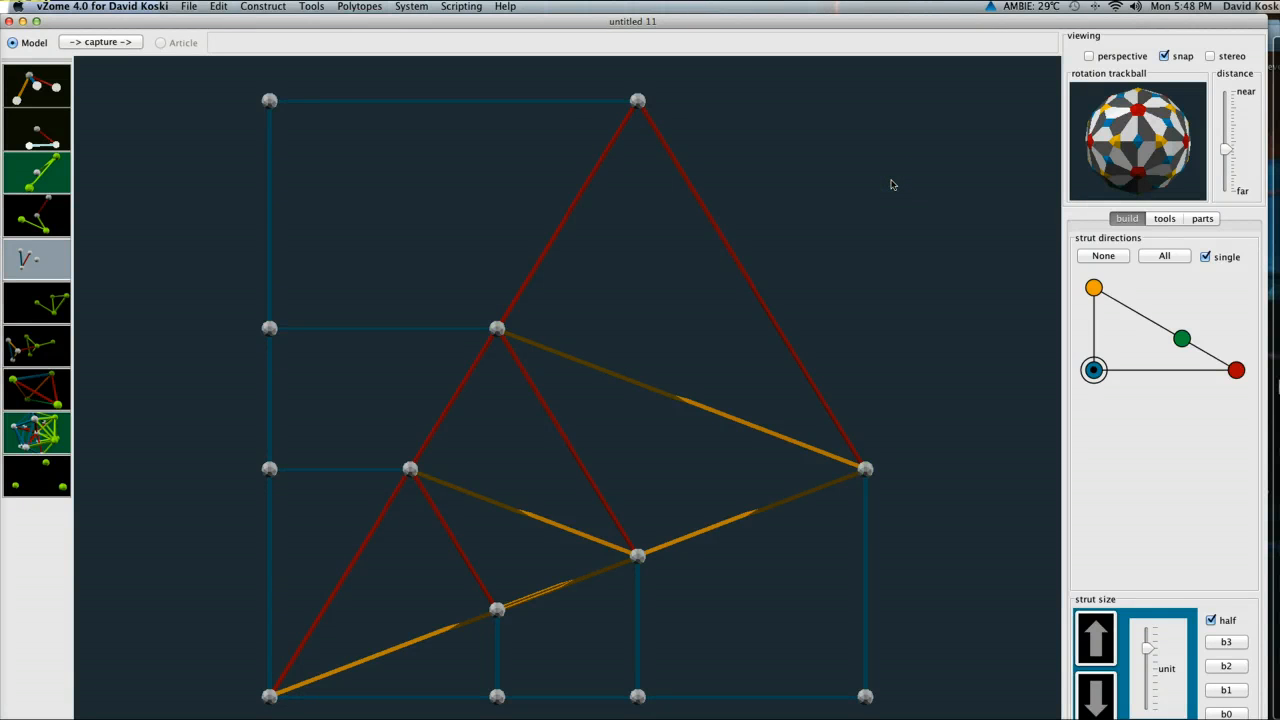
{"action": "mouse_move", "coordinate": [776, 316]}
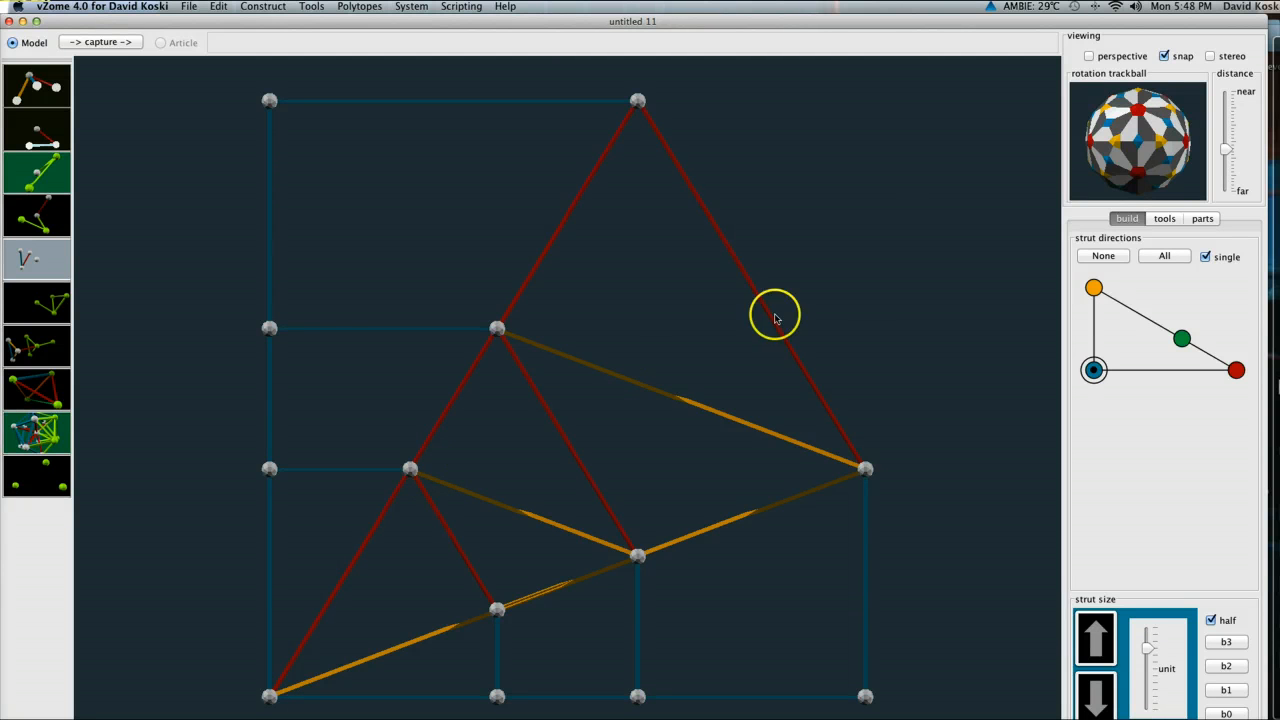
{"action": "mouse_move", "coordinate": [864, 288]}
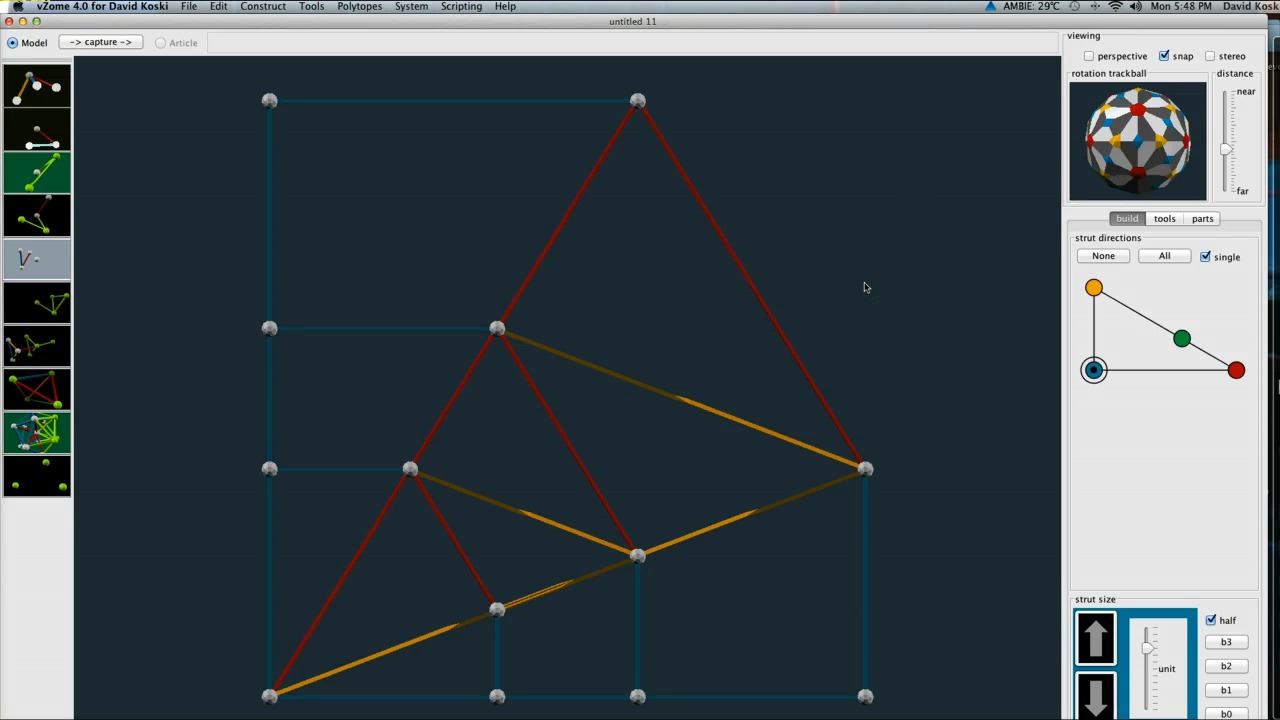
{"action": "mouse_move", "coordinate": [238, 696]}
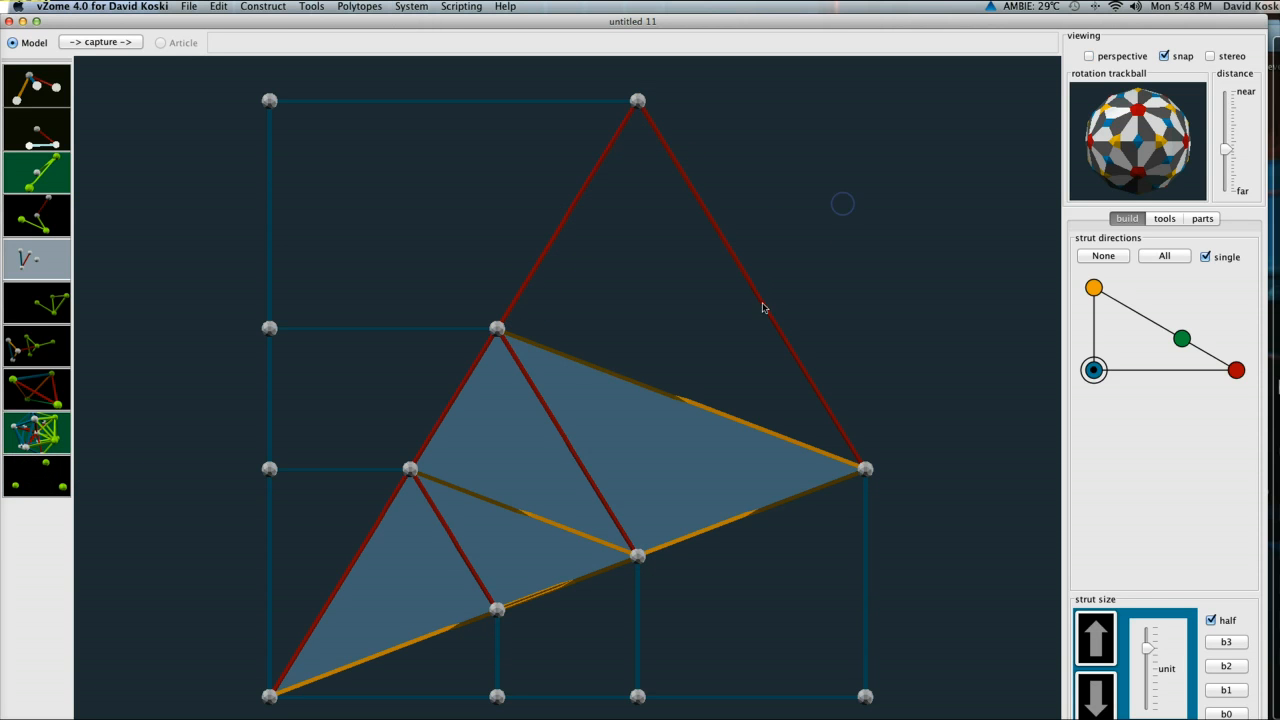
Select the large right-reaching triangle panel and its upper-middle vertex for removal
{"action": "left_click", "coordinate": [624, 400]}
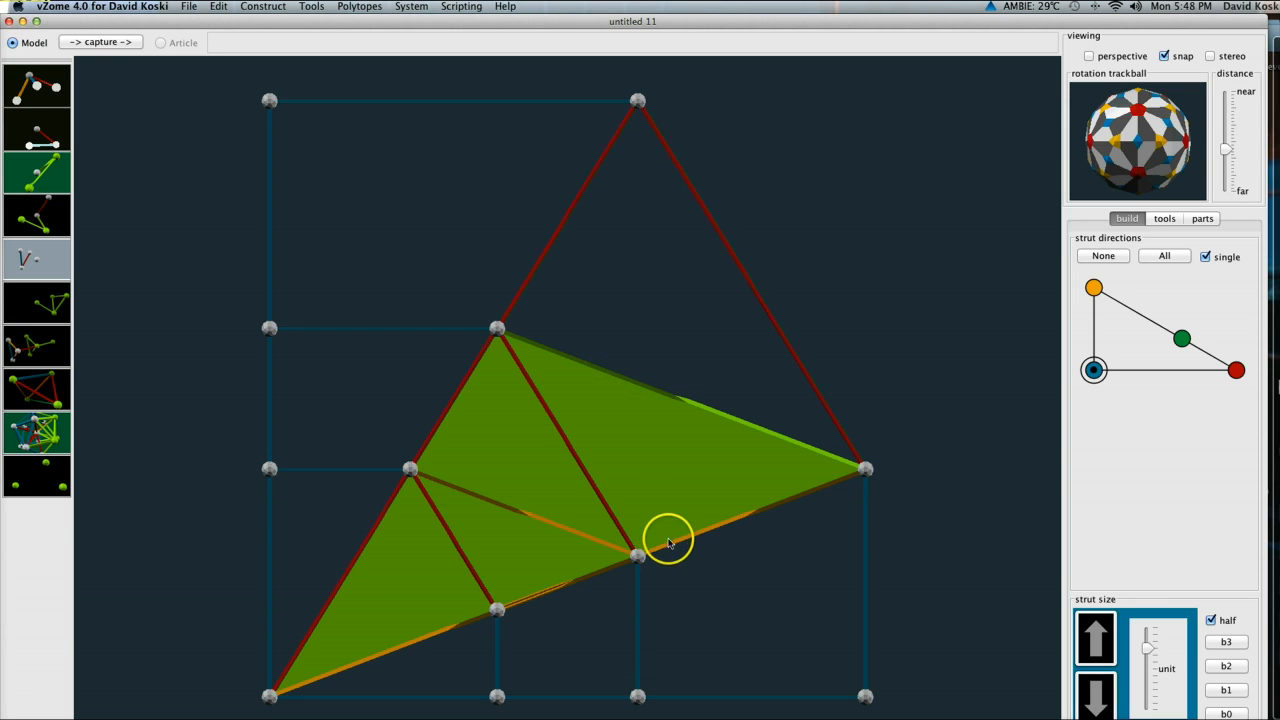
{"action": "mouse_move", "coordinate": [432, 436]}
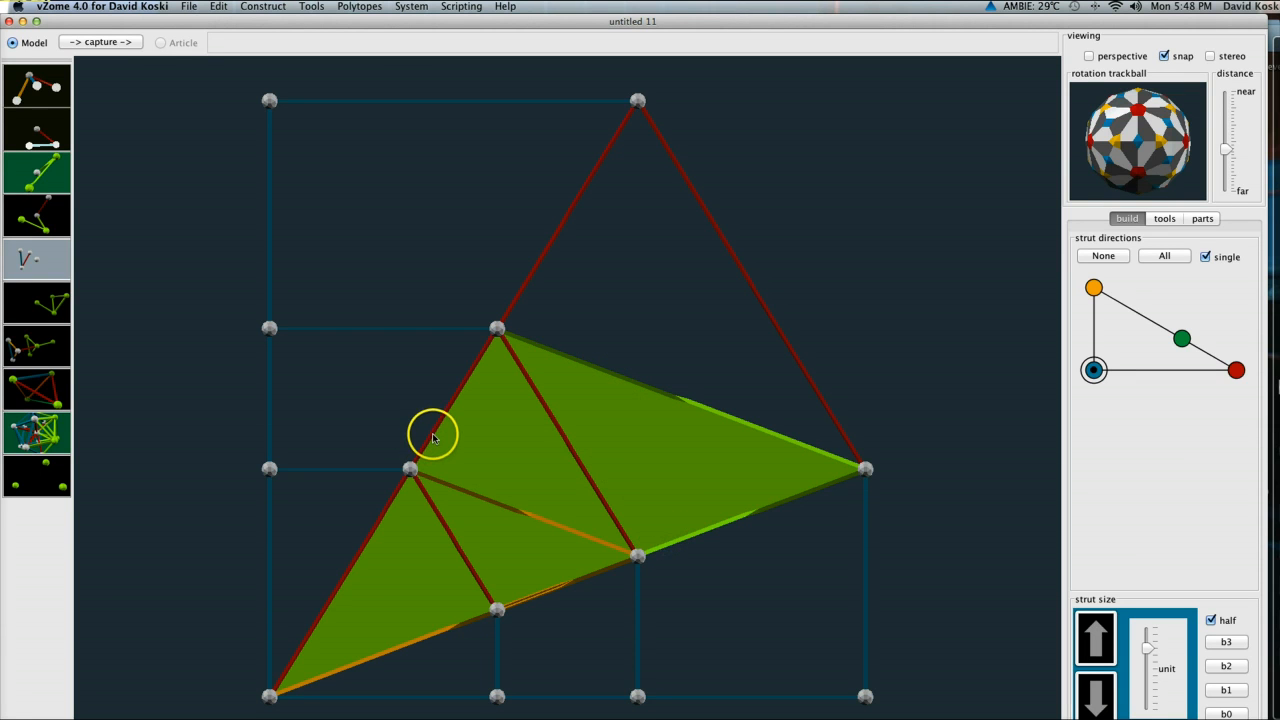
{"action": "left_click", "coordinate": [496, 330]}
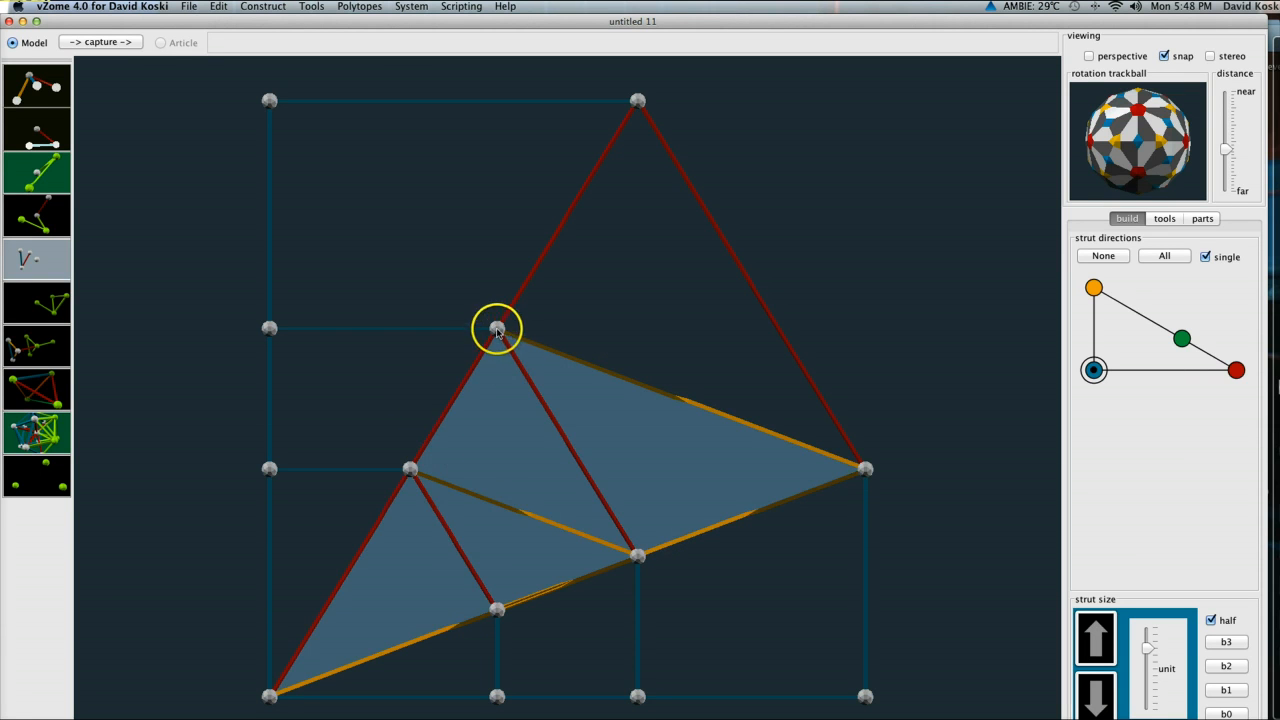
{"action": "left_click", "coordinate": [496, 330]}
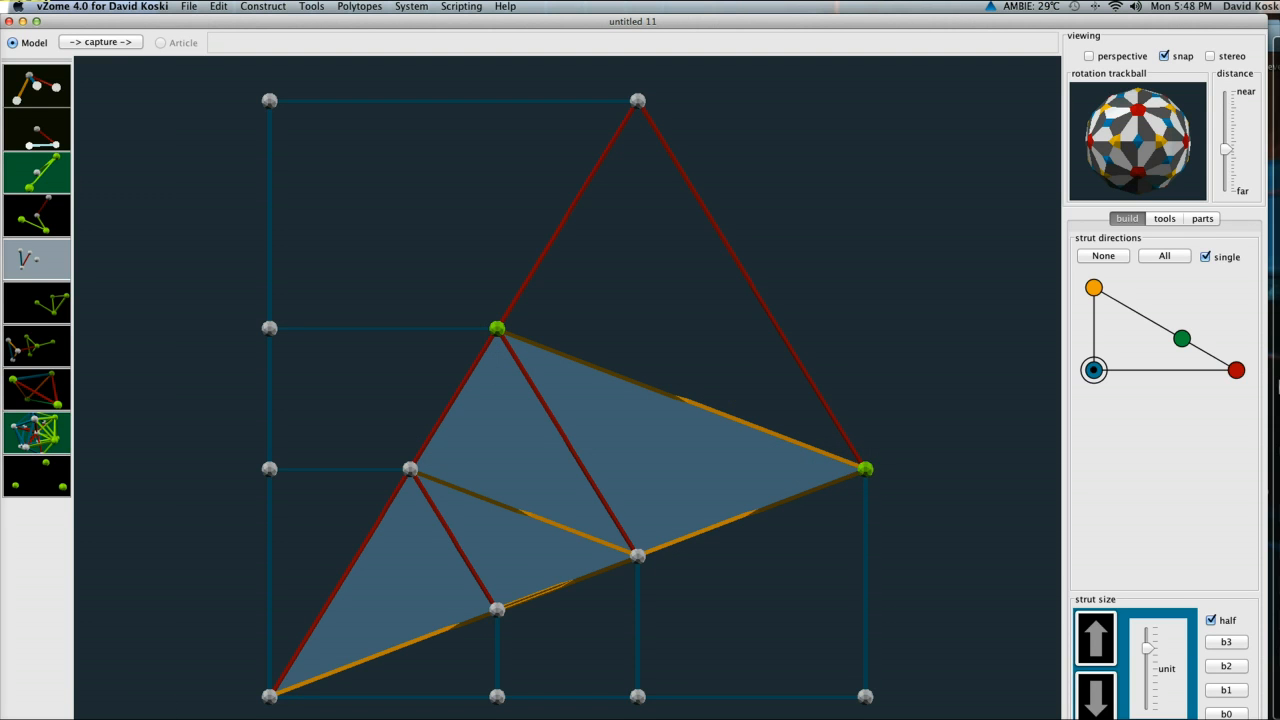
{"action": "mouse_move", "coordinate": [376, 580]}
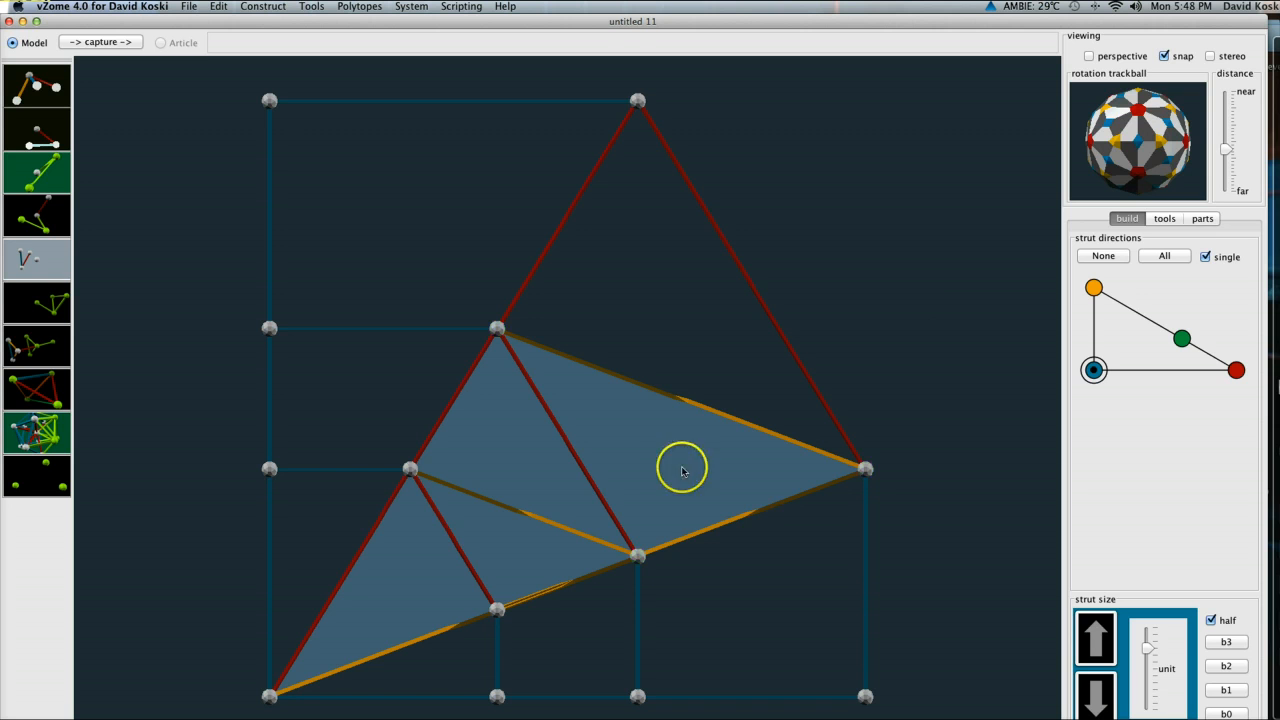
{"action": "left_click", "coordinate": [684, 470]}
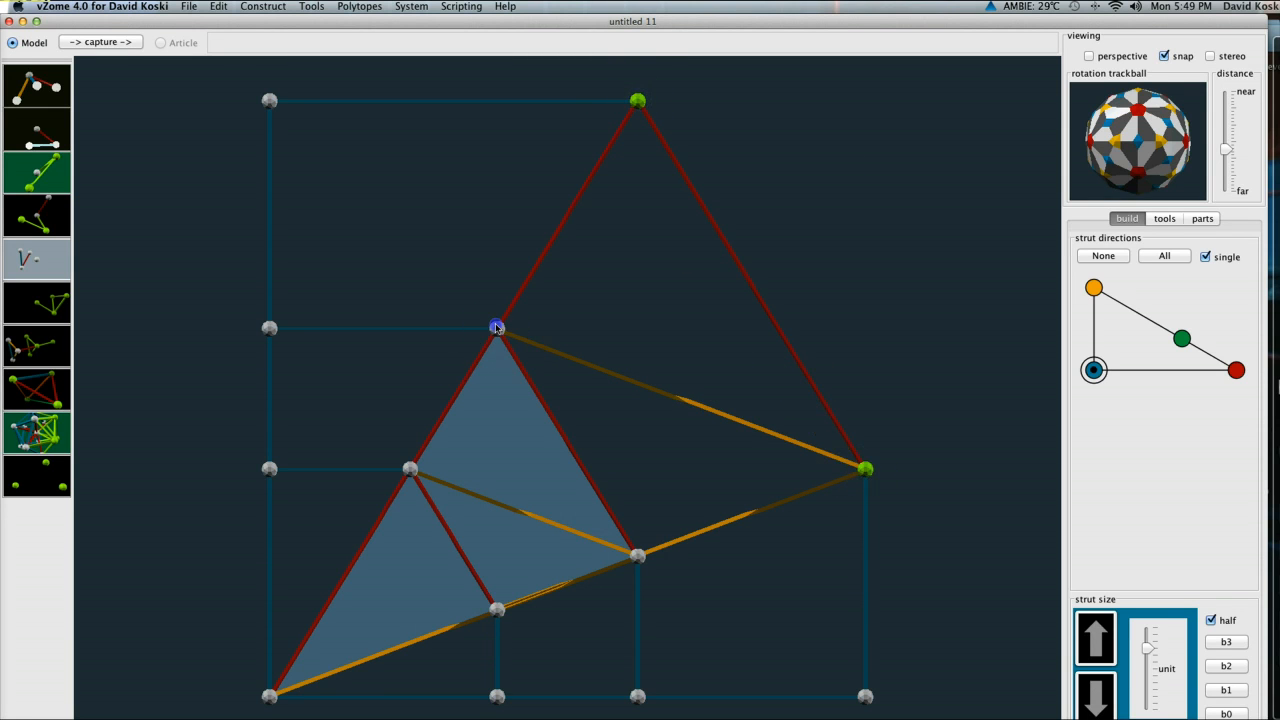
{"action": "left_click", "coordinate": [496, 328]}
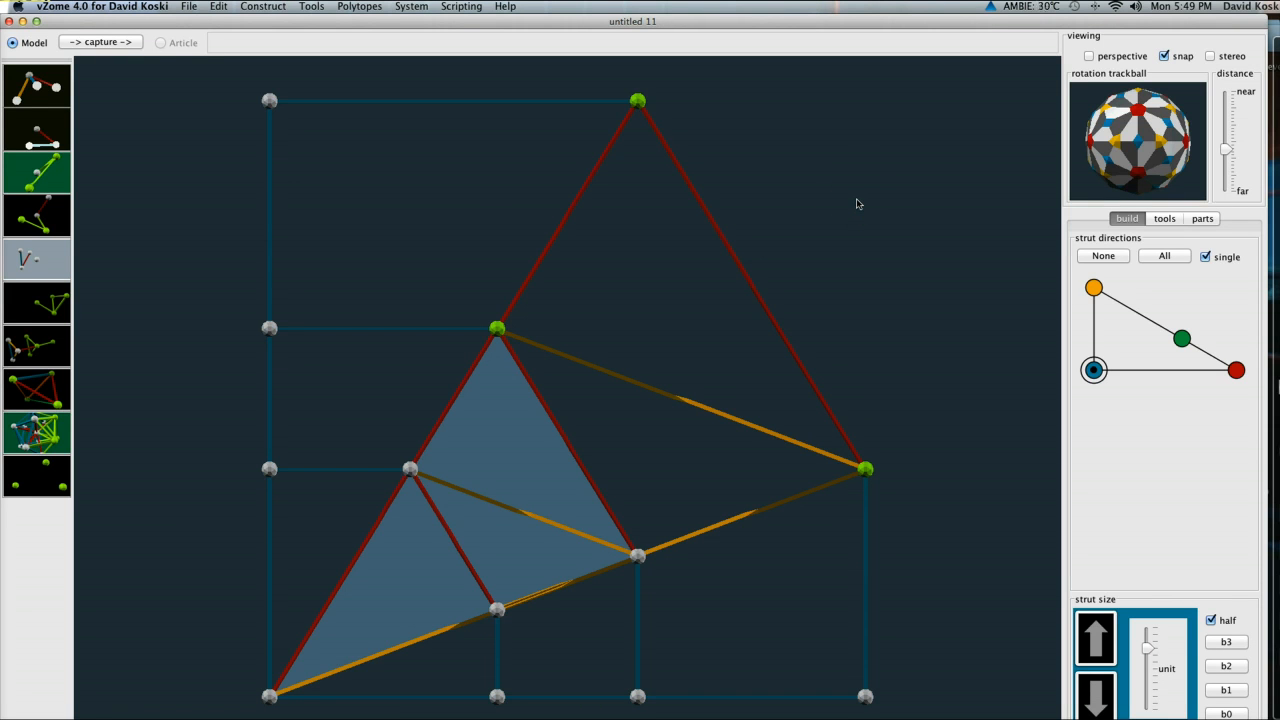
{"action": "left_click", "coordinate": [856, 206]}
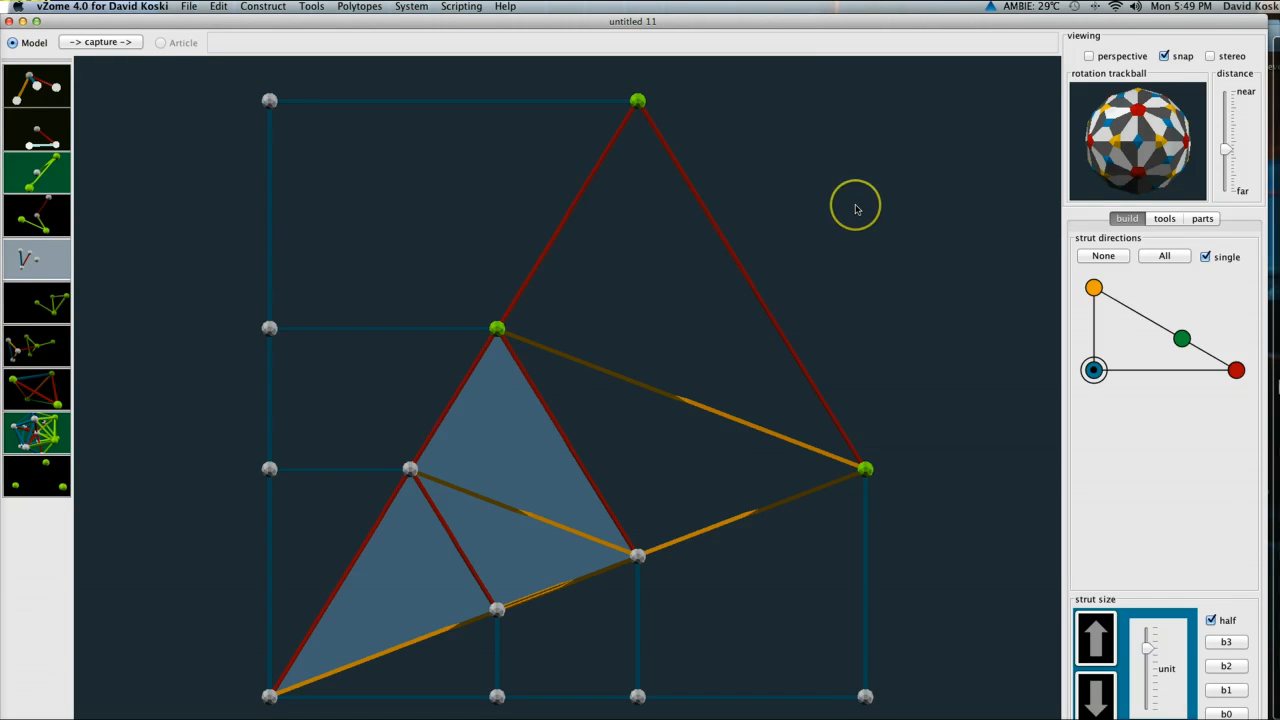
{"action": "mouse_move", "coordinate": [872, 204]}
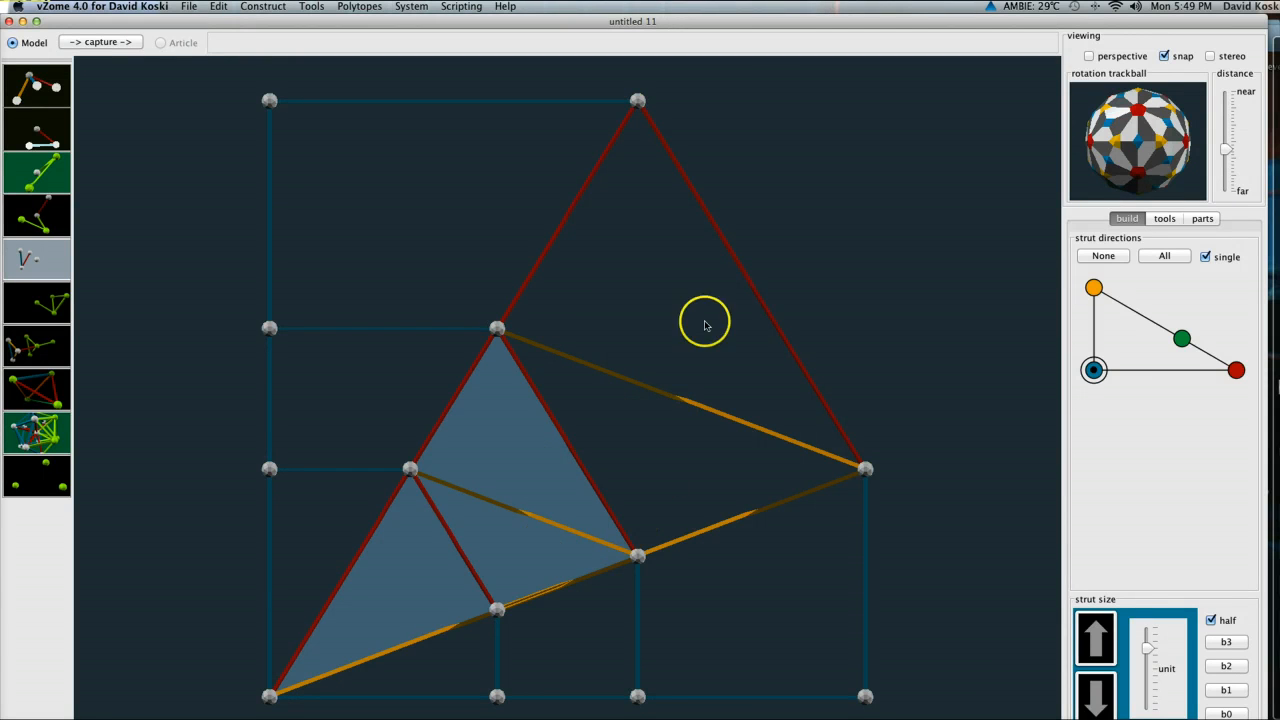
{"action": "mouse_move", "coordinate": [30, 24]}
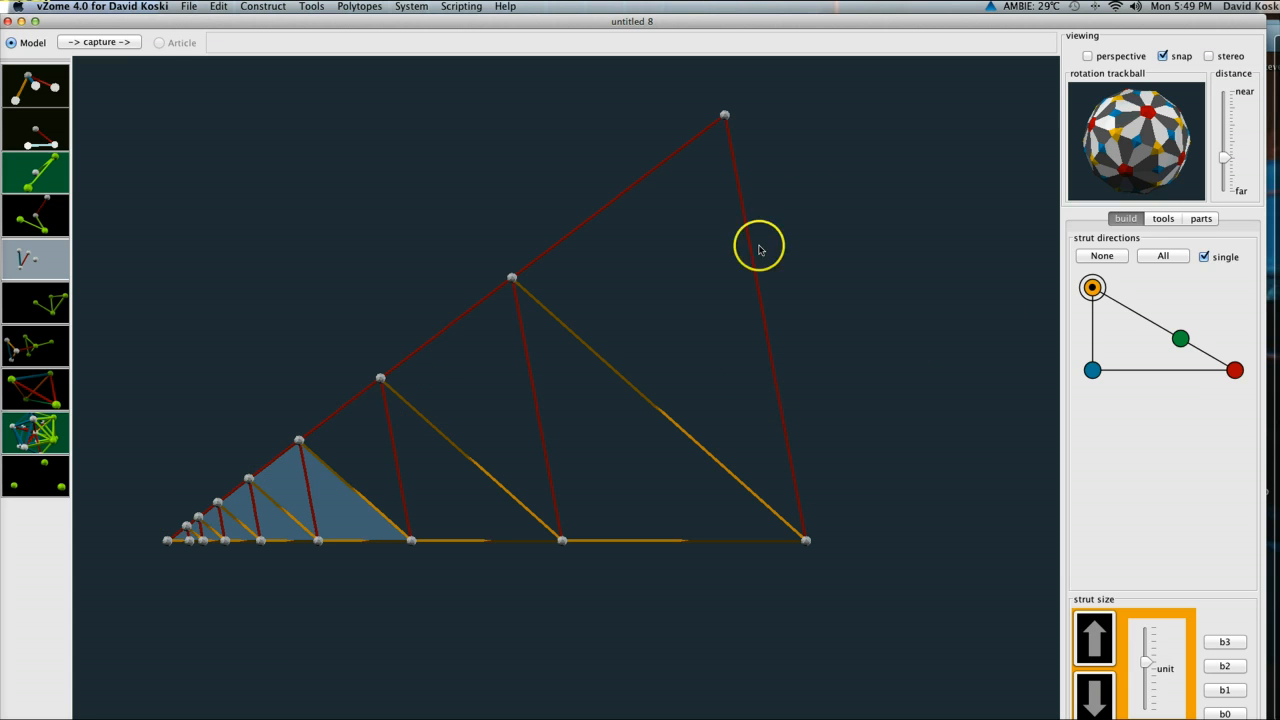
{"action": "mouse_move", "coordinate": [294, 356]}
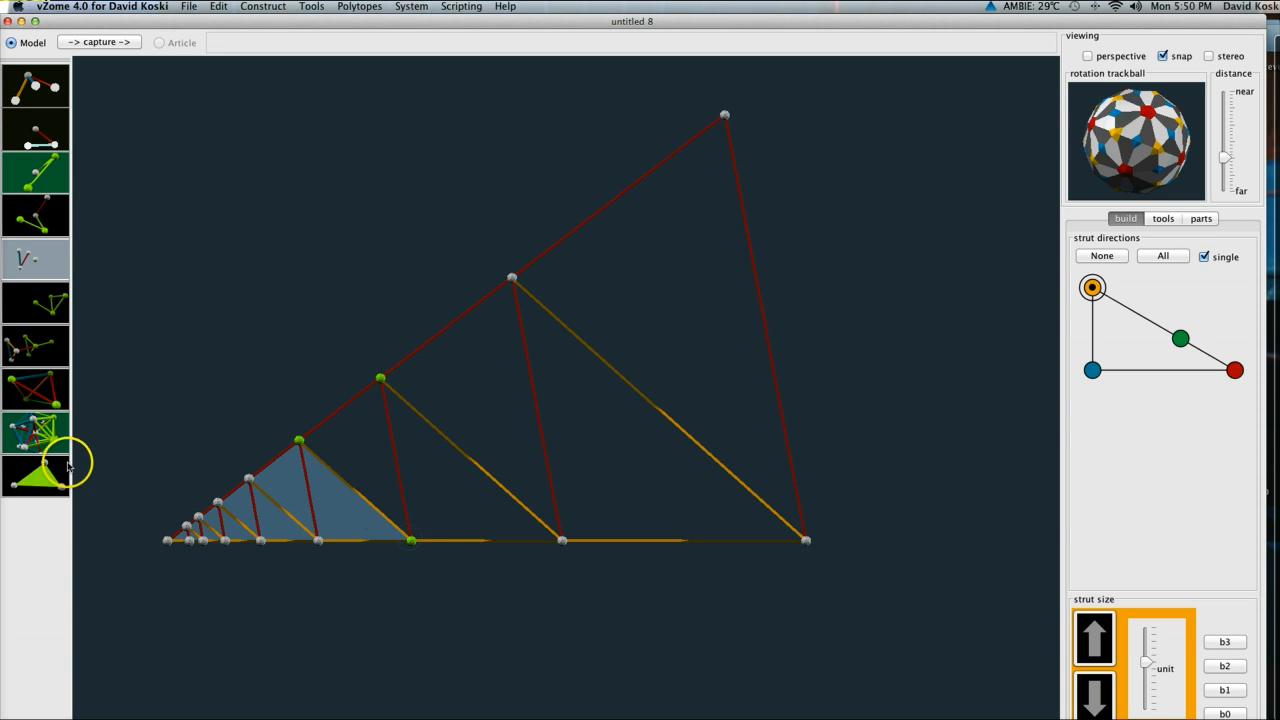
Panel the selected triangle, then select the next larger triangle's base vertex and the smaller panels
{"action": "left_click", "coordinate": [380, 380]}
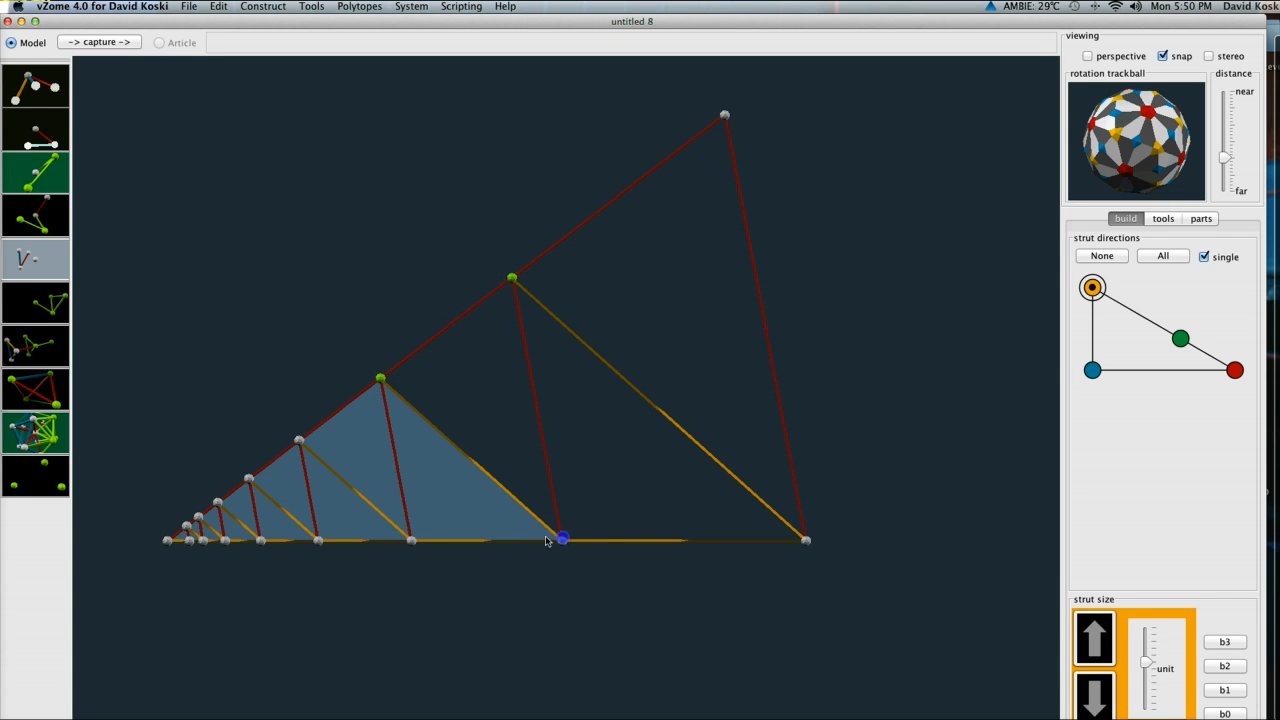
{"action": "left_click", "coordinate": [512, 278]}
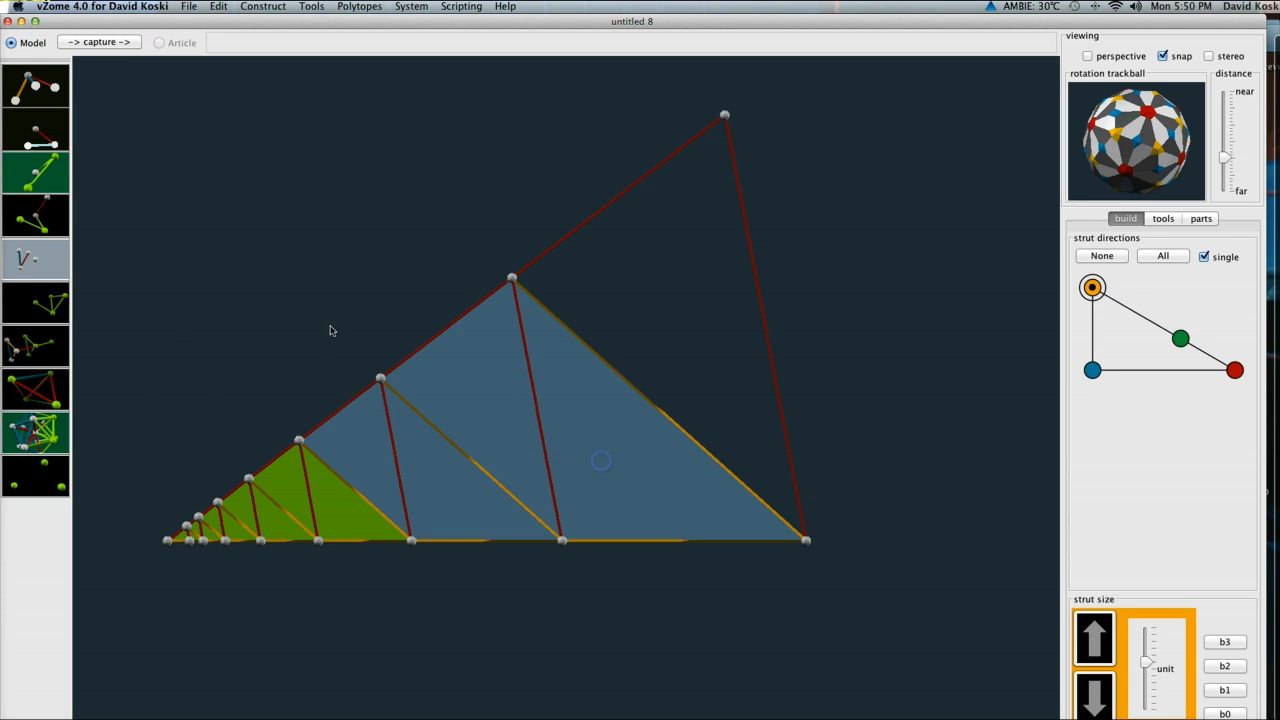
{"action": "left_click", "coordinate": [368, 452]}
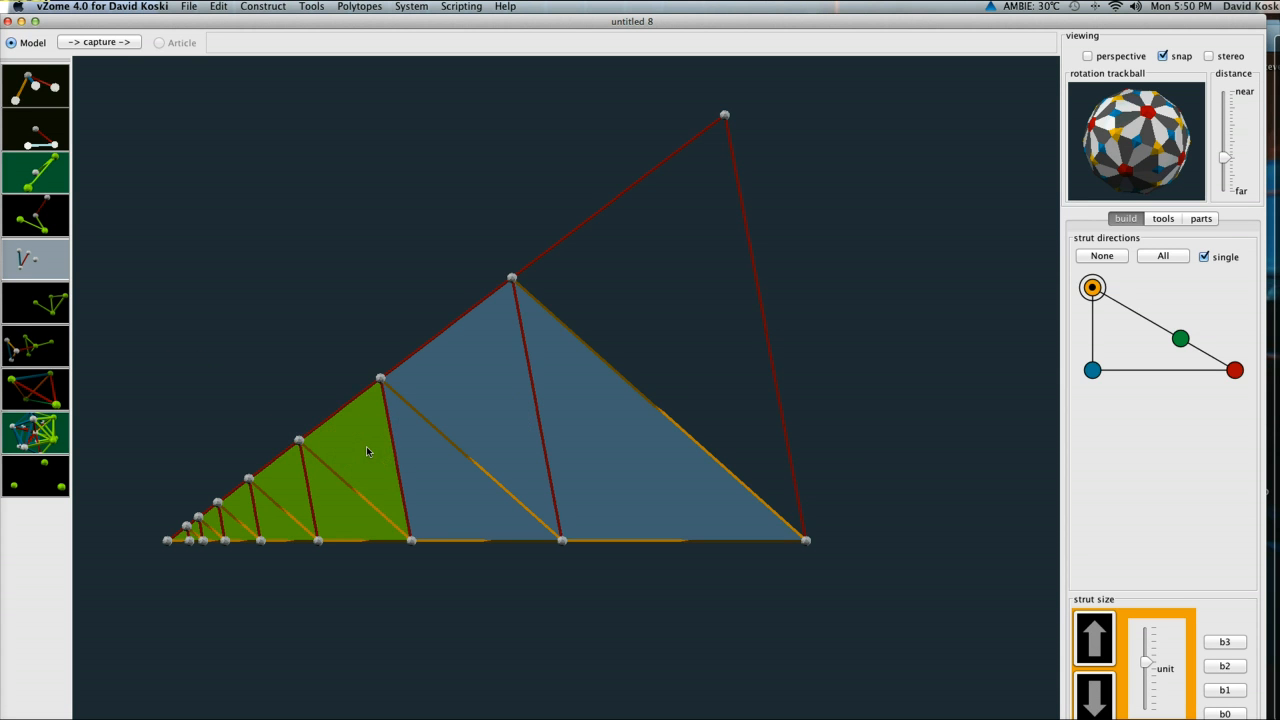